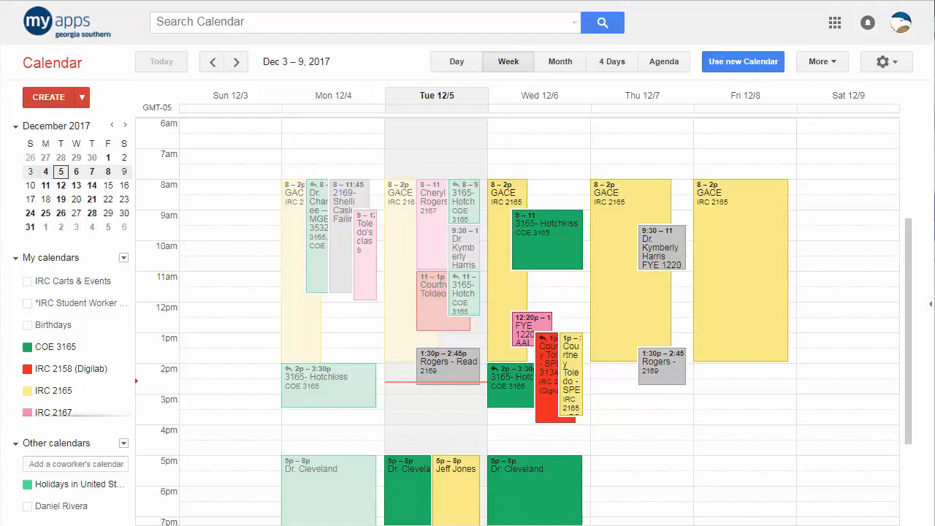
mouse_move(743, 66)
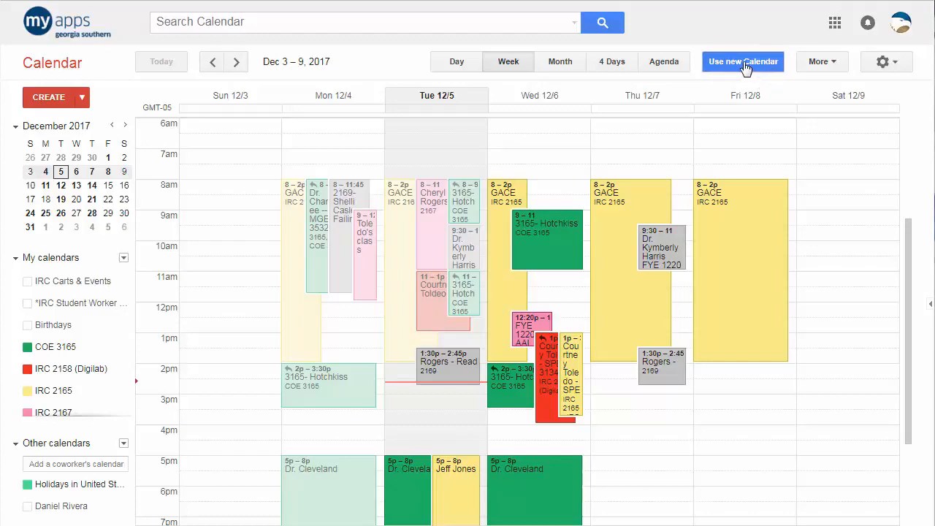
- Try the new Calendar design, bringing up the fresh-look upgrade offer
click(743, 61)
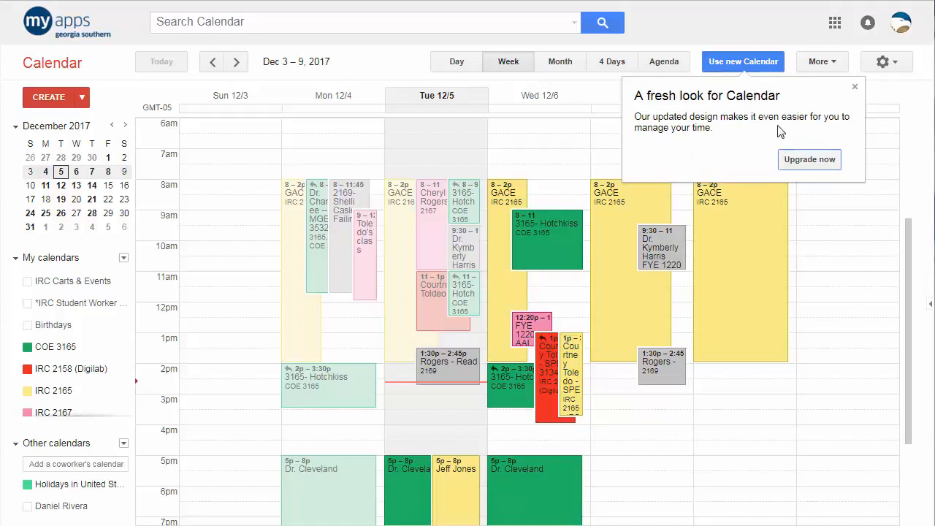
mouse_move(810, 159)
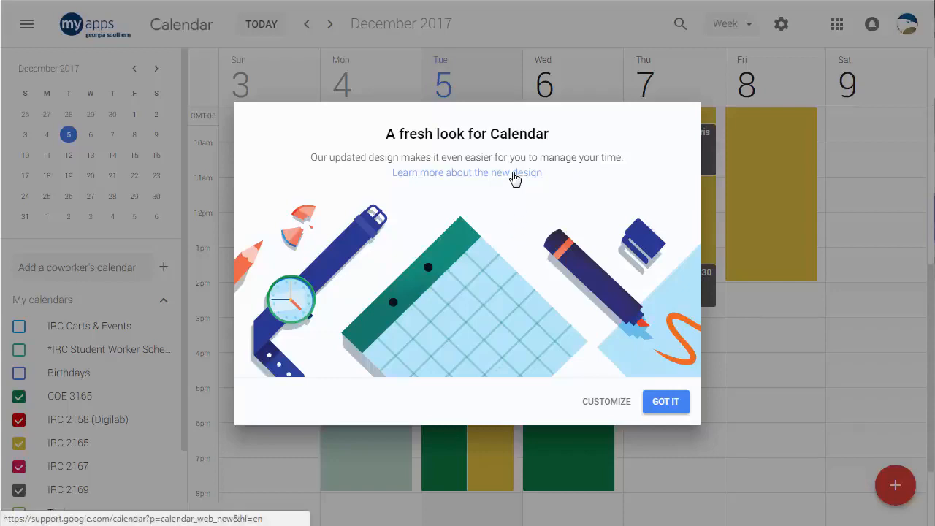
mouse_move(612, 305)
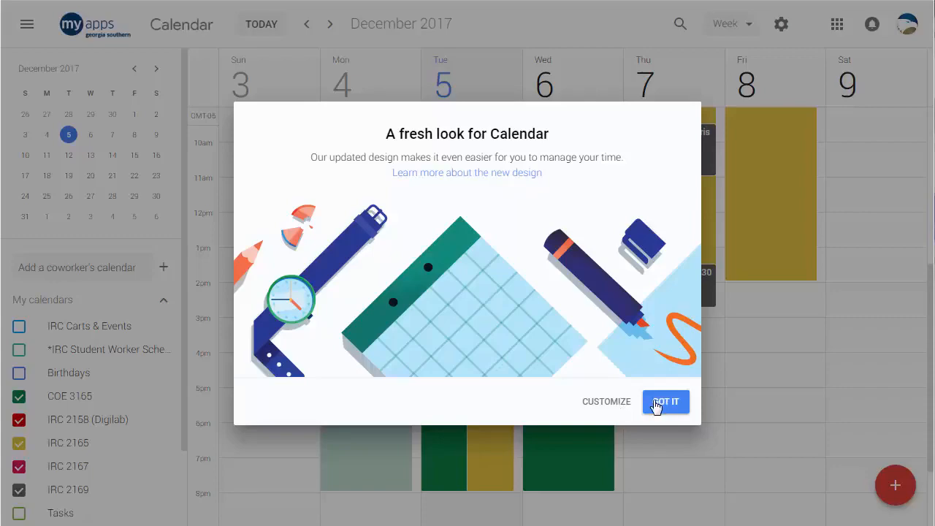
mouse_move(609, 402)
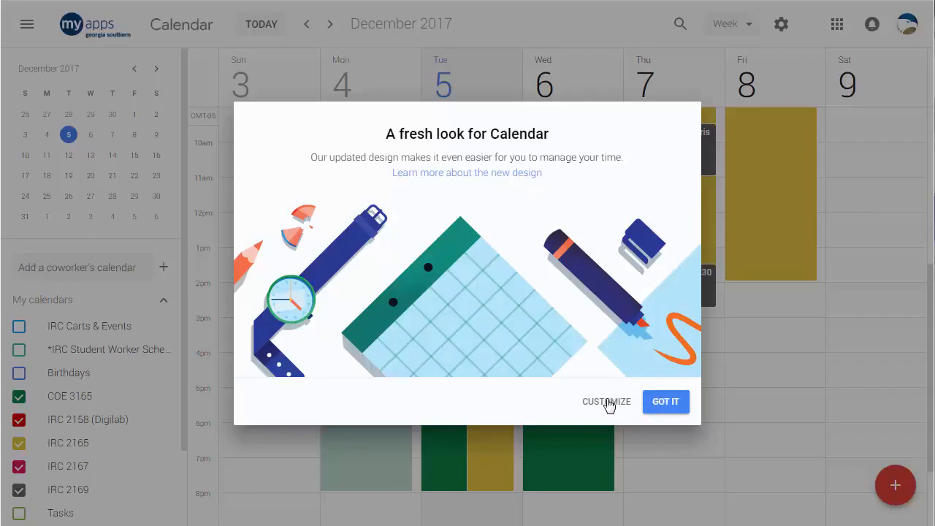
- Set information density to Compact, trying the Classic colour set before returning to Modern
click(605, 401)
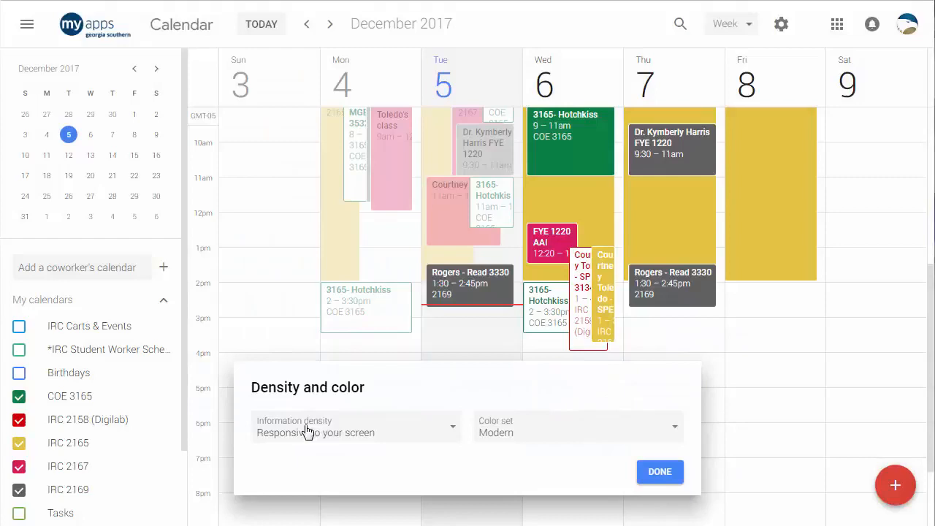
mouse_move(296, 437)
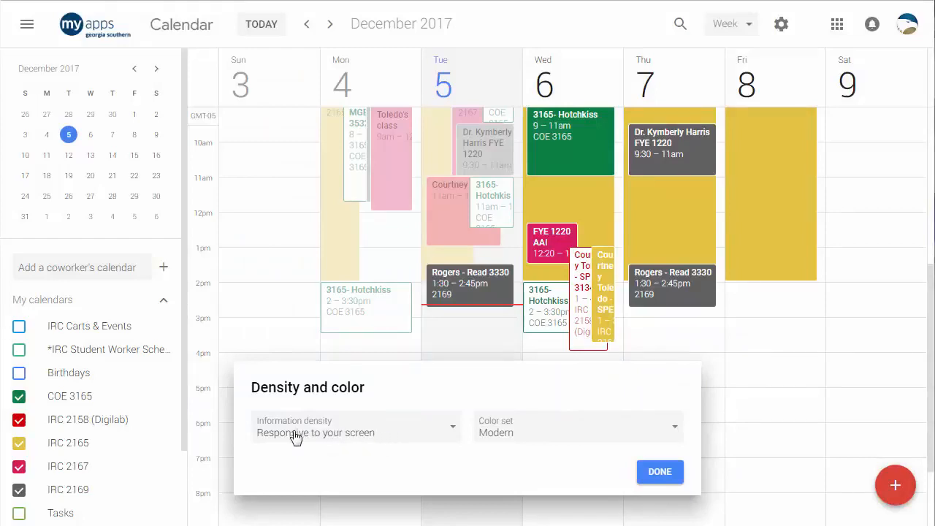
mouse_move(603, 139)
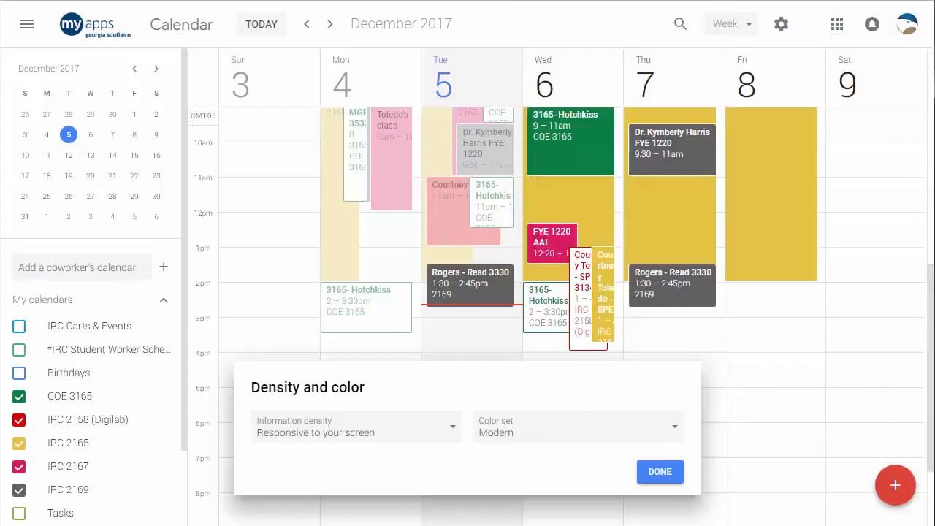
mouse_move(930, 229)
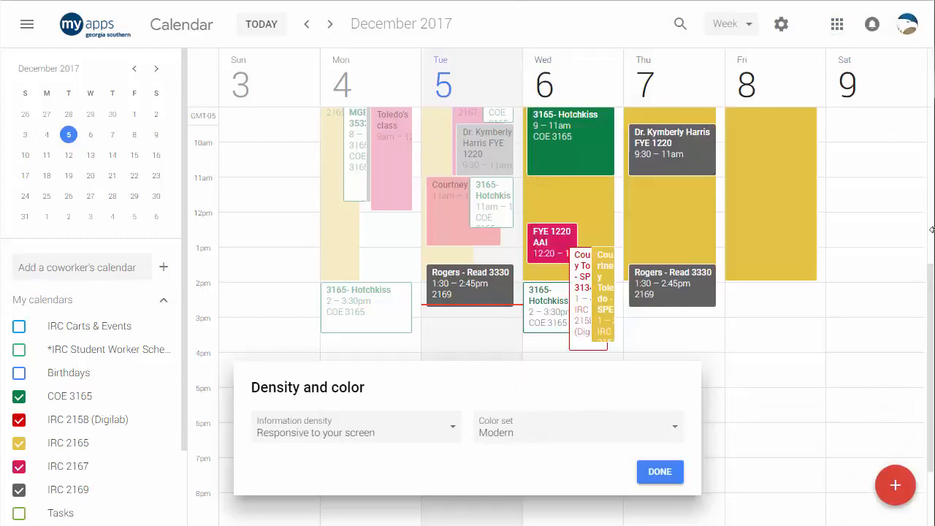
click(356, 426)
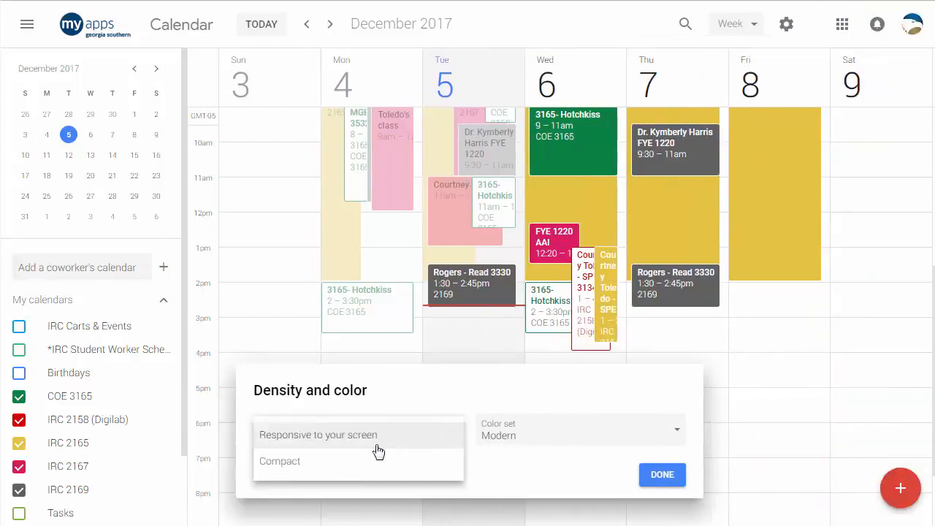
click(279, 461)
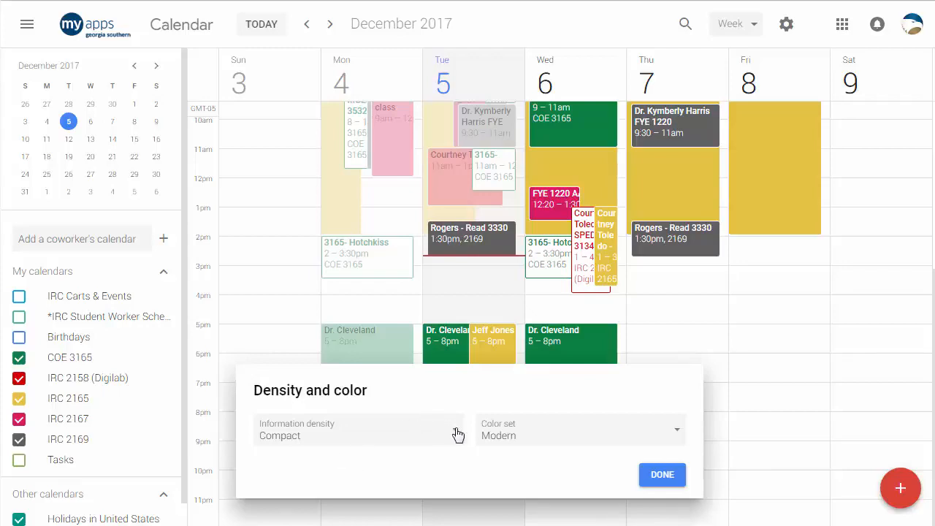
click(579, 430)
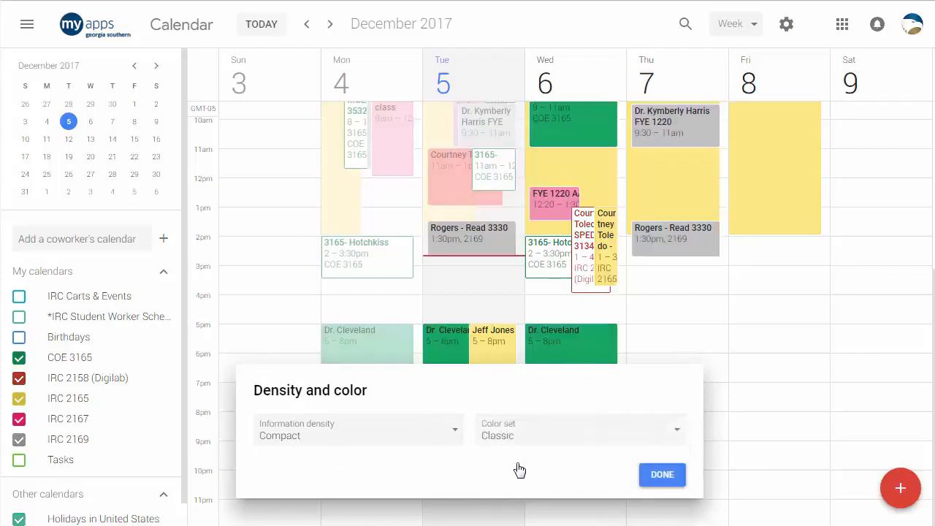
click(581, 435)
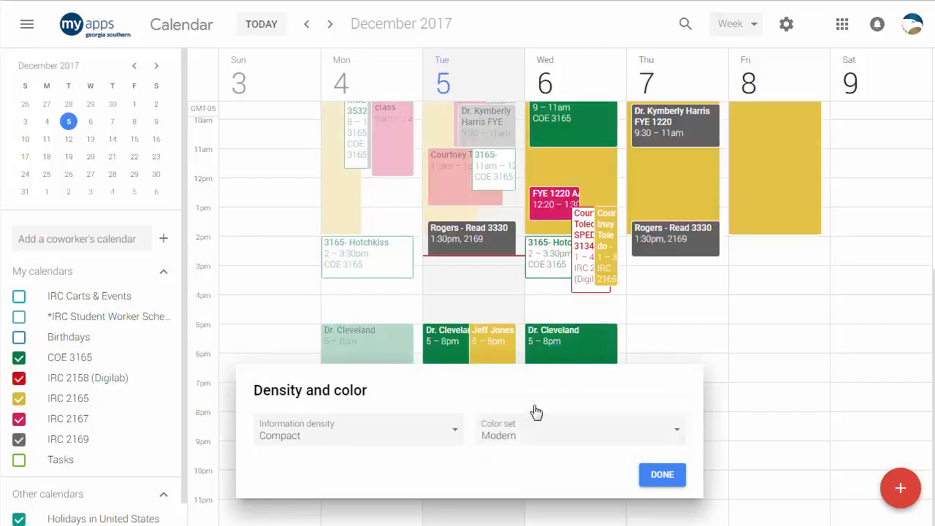
mouse_move(560, 387)
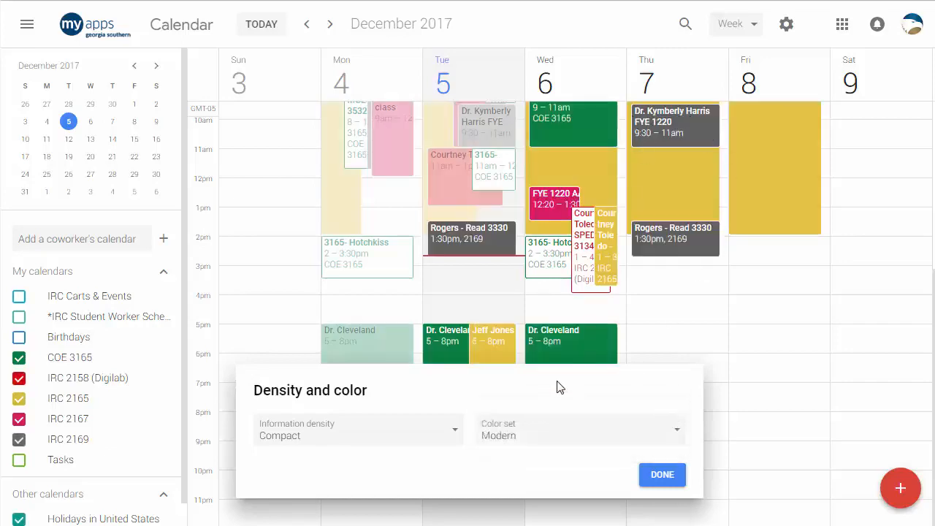
mouse_move(487, 447)
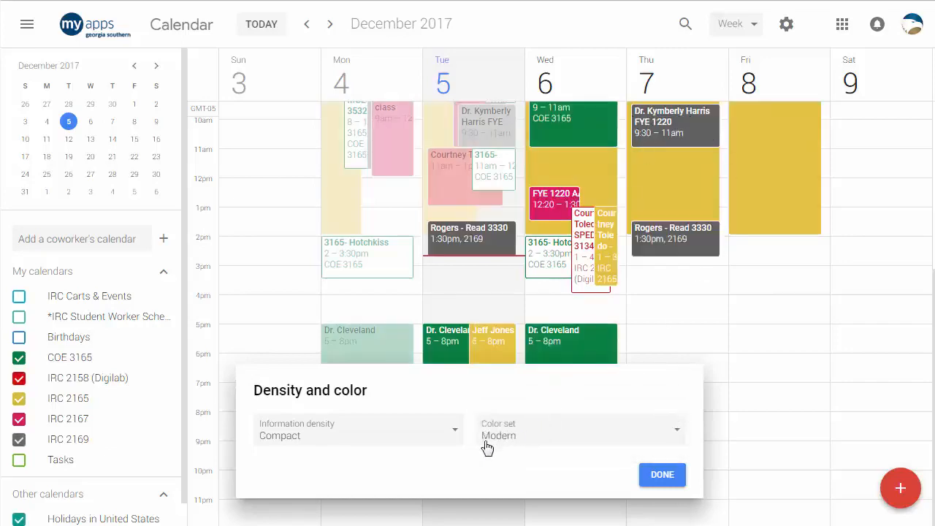
- Apply the display settings, collapse My calendars, and show the December 10–16 week
click(662, 475)
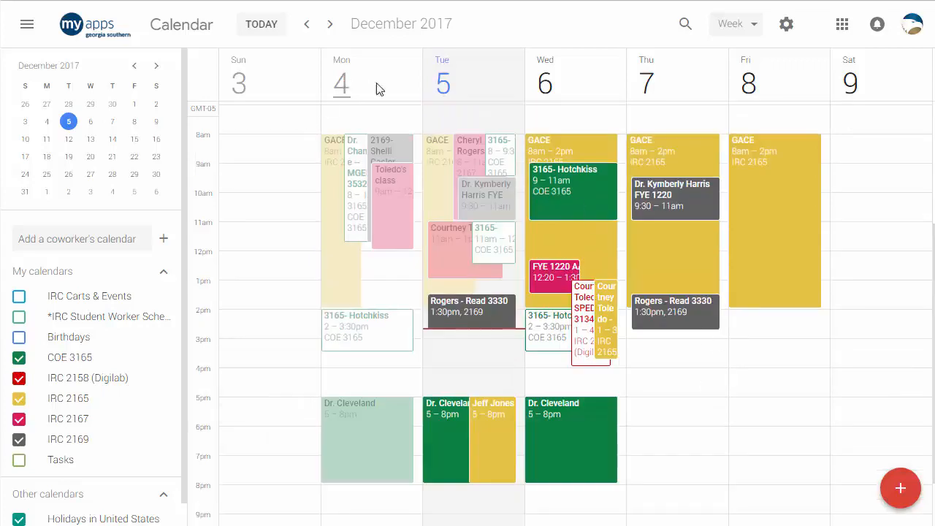
mouse_move(440, 109)
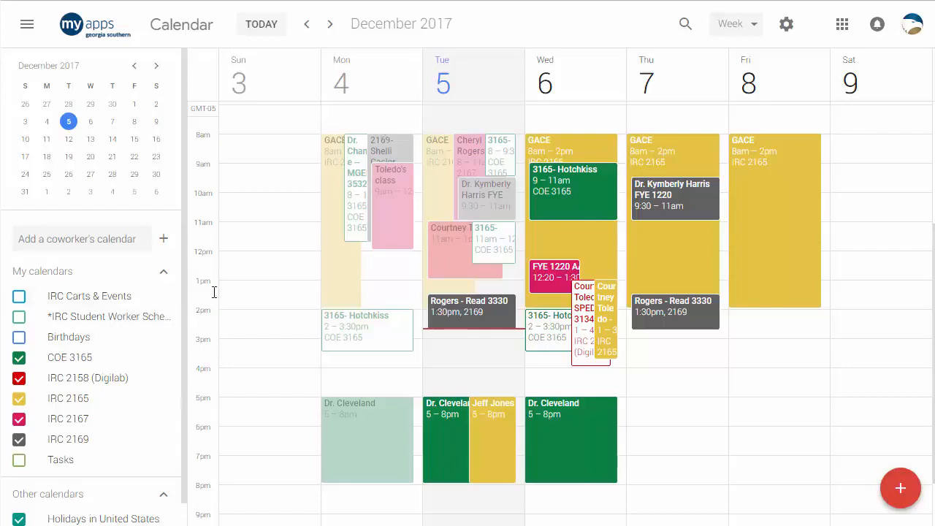
mouse_move(632, 351)
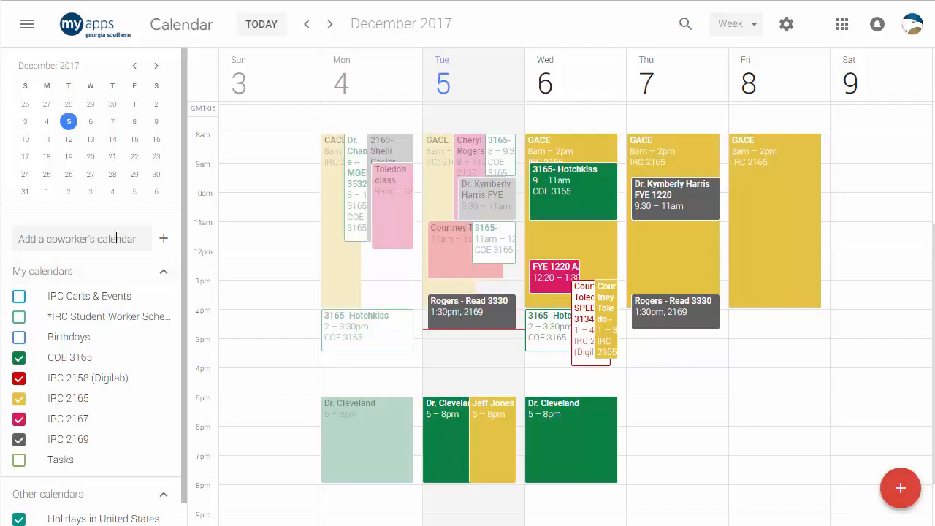
click(169, 271)
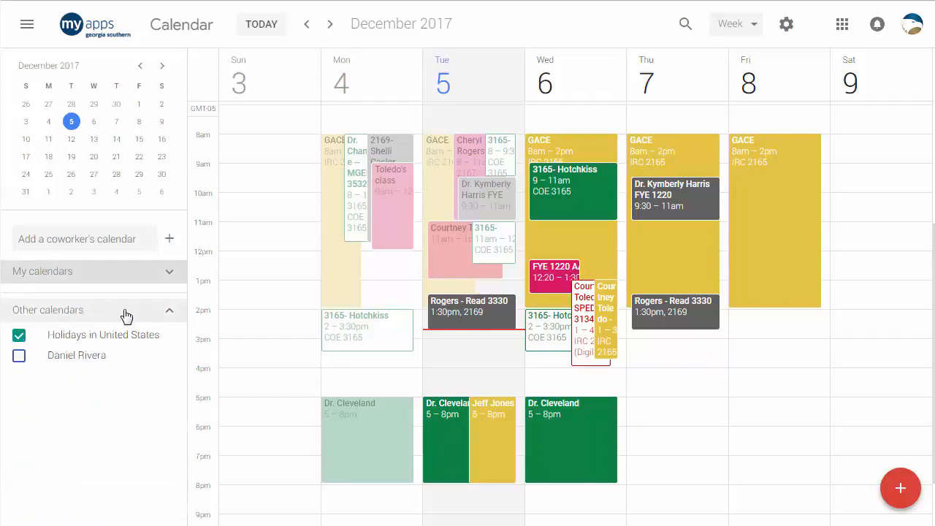
mouse_move(93, 271)
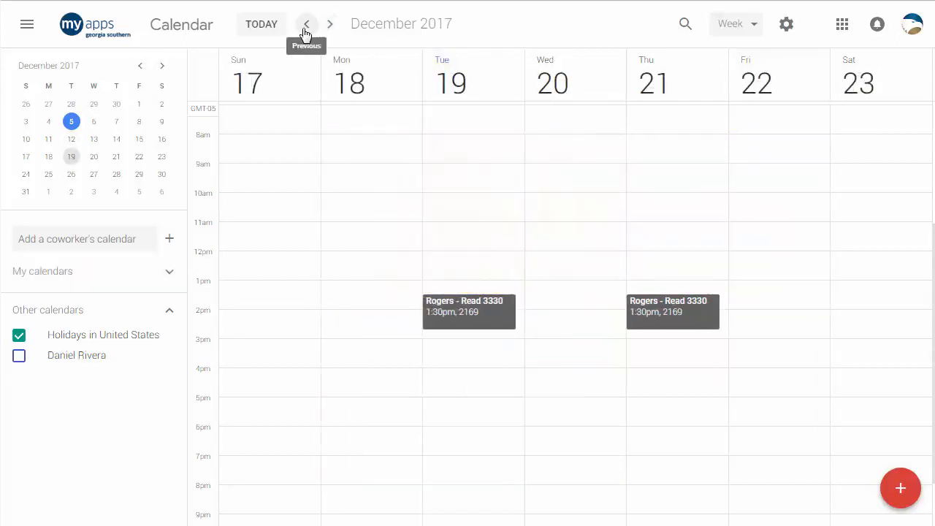
click(307, 25)
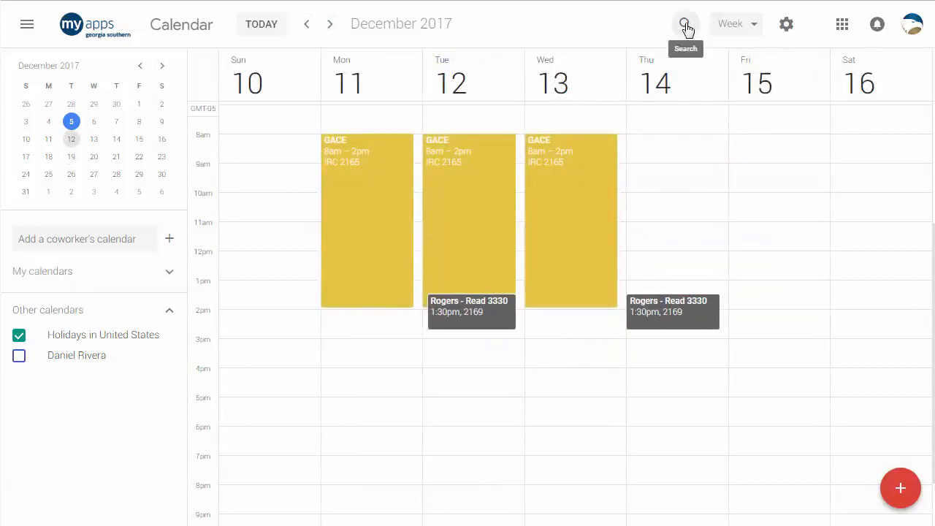
mouse_move(786, 24)
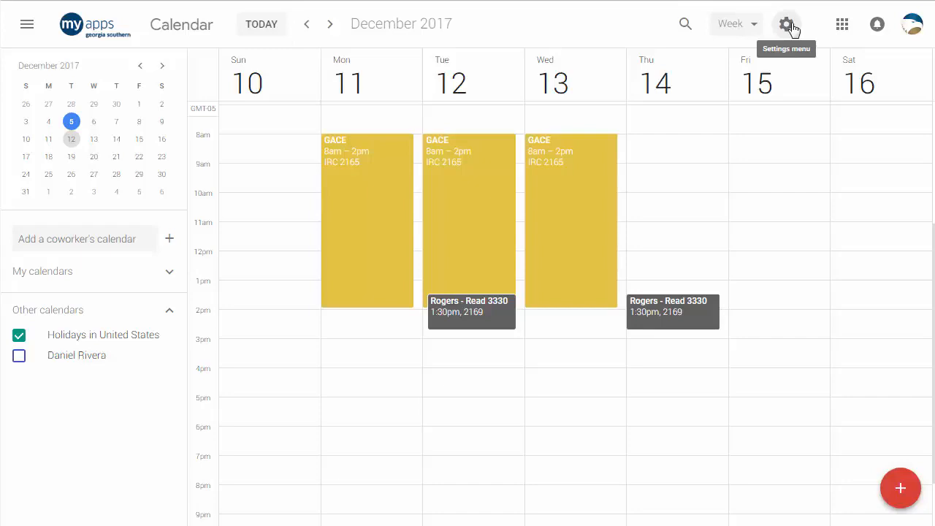
mouse_move(842, 24)
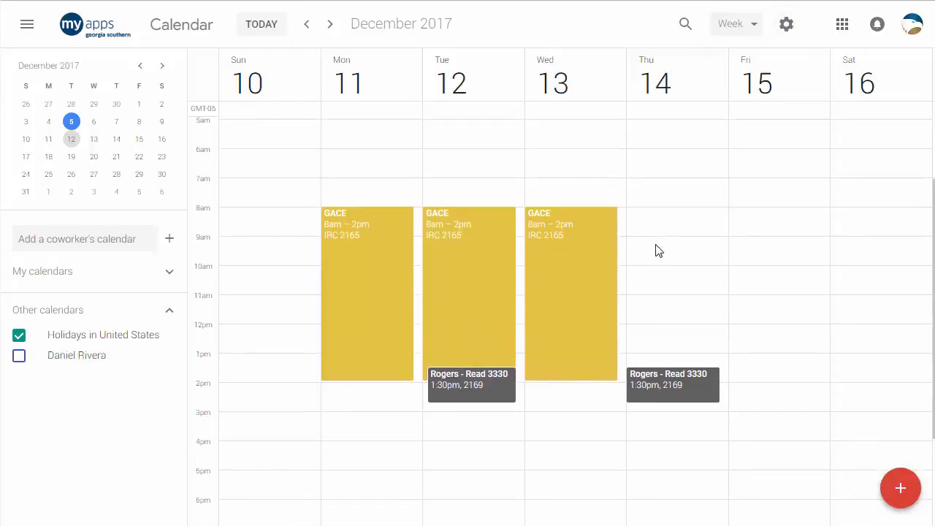
mouse_move(62, 66)
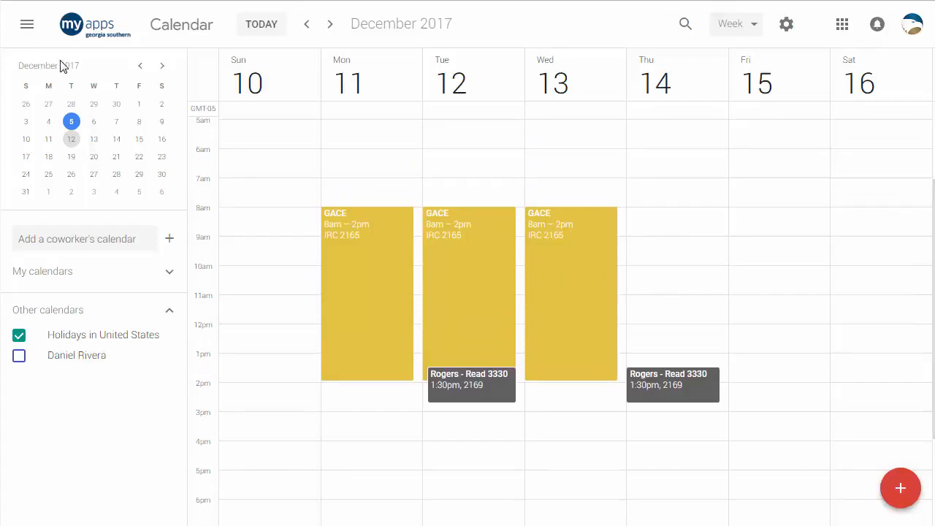
mouse_move(533, 271)
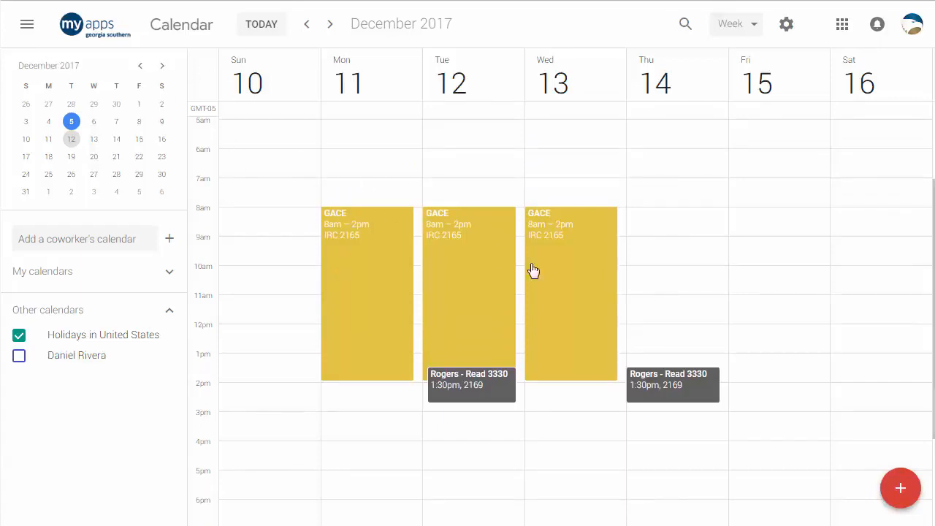
mouse_move(900, 488)
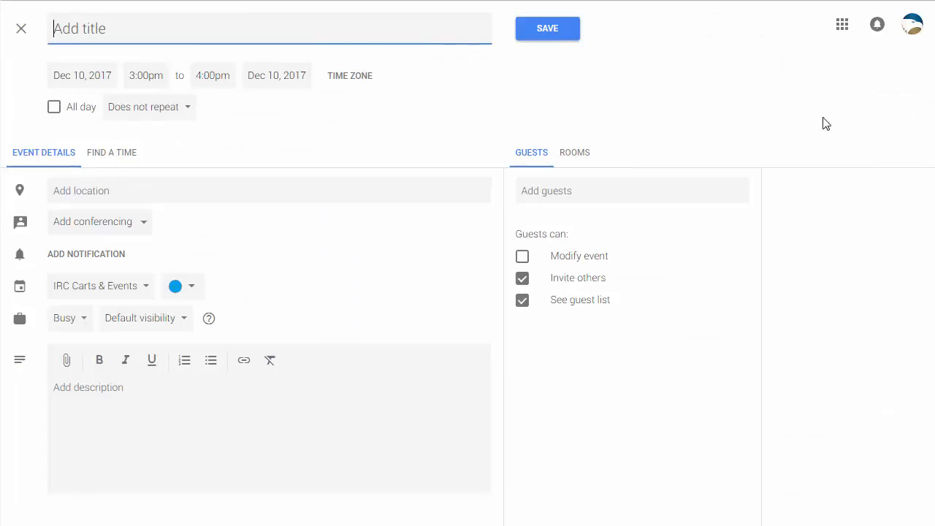
mouse_move(349, 76)
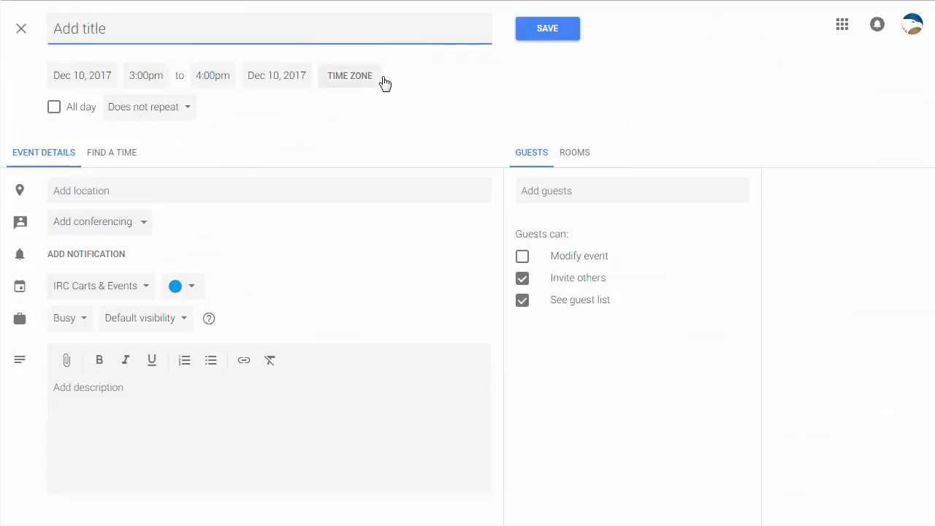
mouse_move(111, 166)
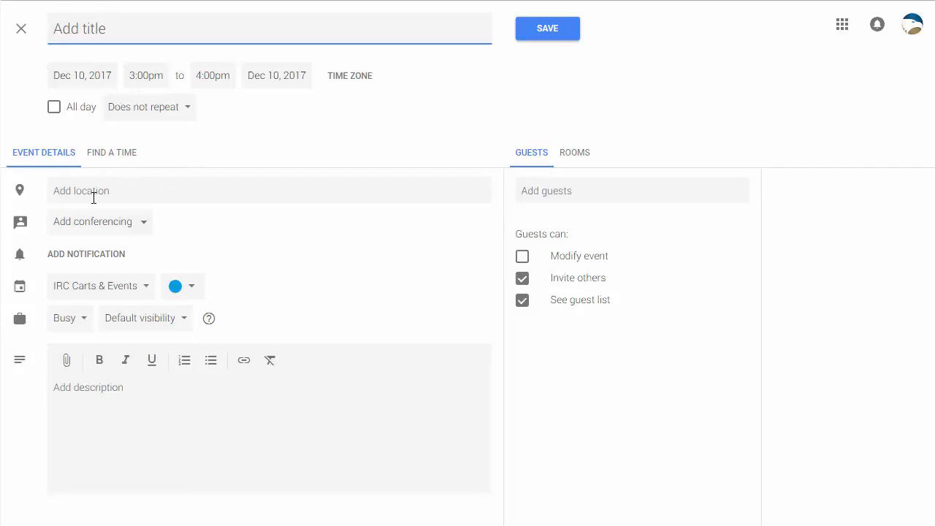
mouse_move(138, 230)
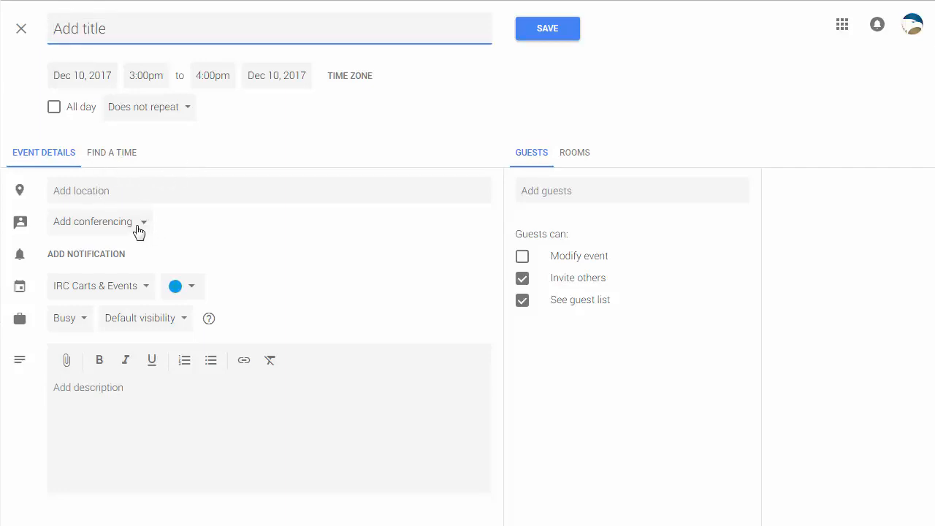
click(93, 221)
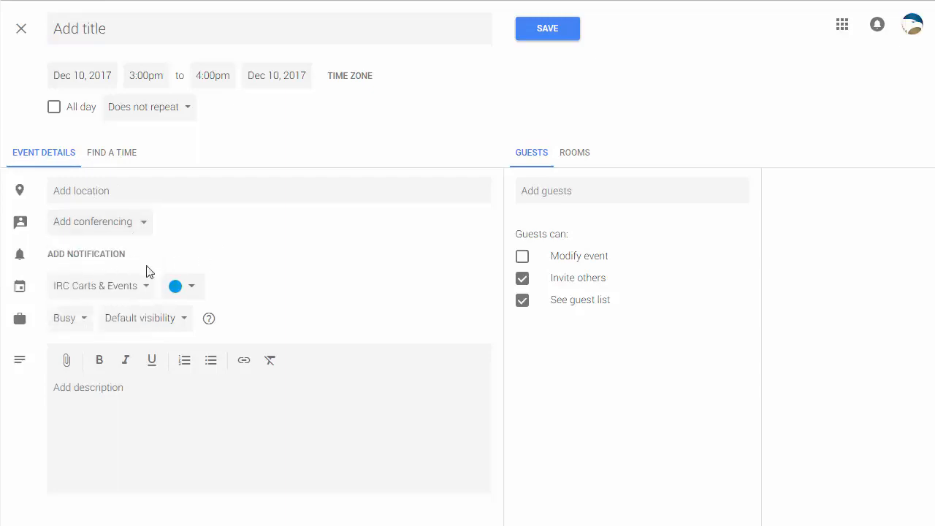
click(182, 286)
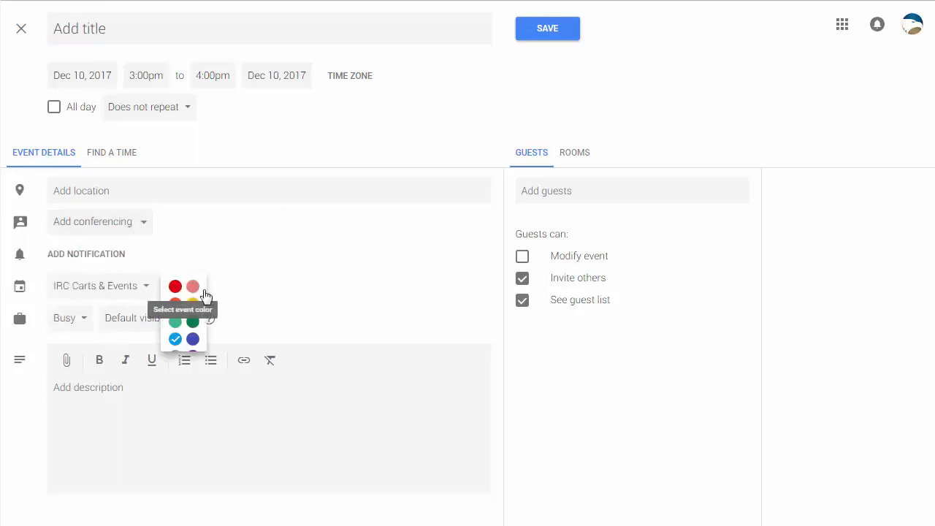
click(174, 339)
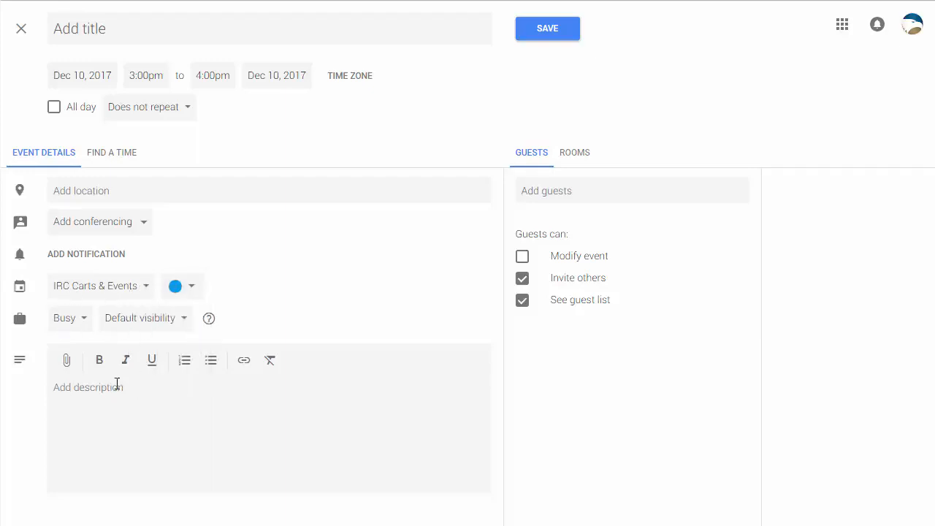
- Write a description with bold 'This is bold' and a bulleted list of item 1 and item 2
click(88, 387)
text(This is bo)
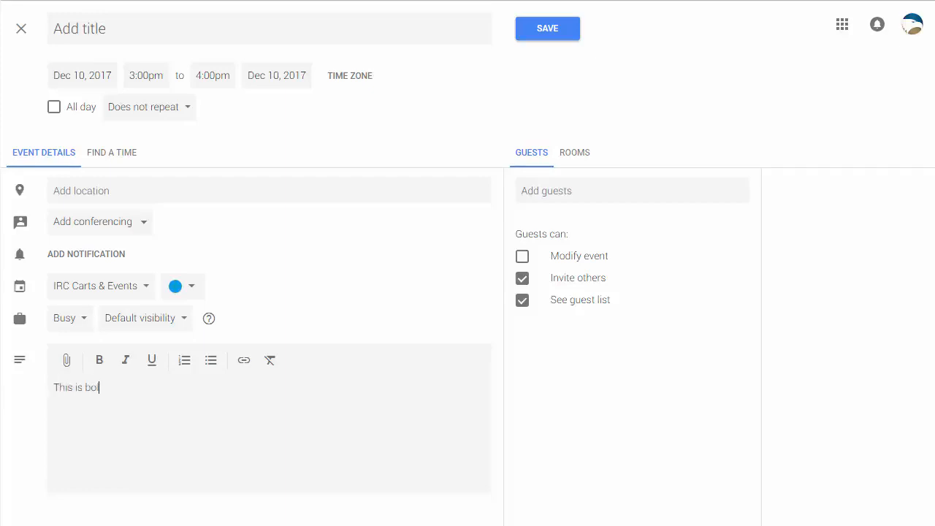
click(99, 360)
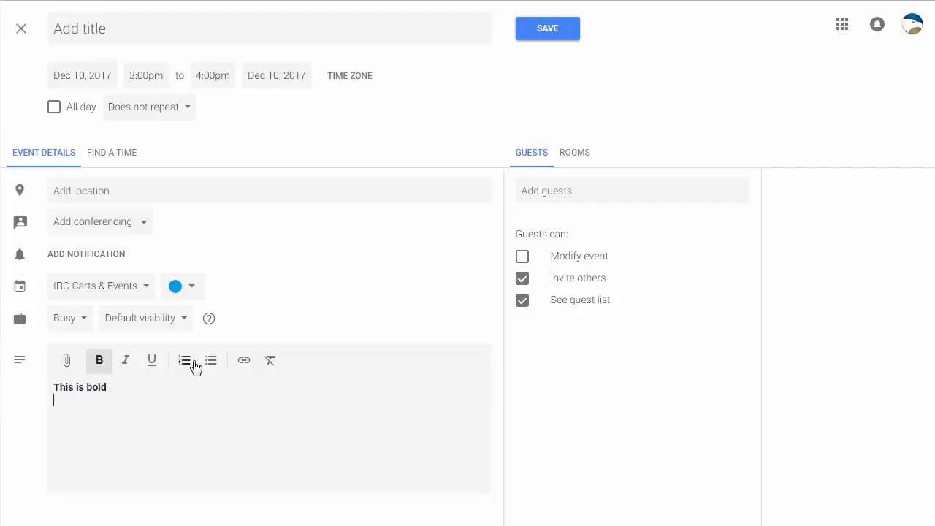
click(211, 360)
text(item 1)
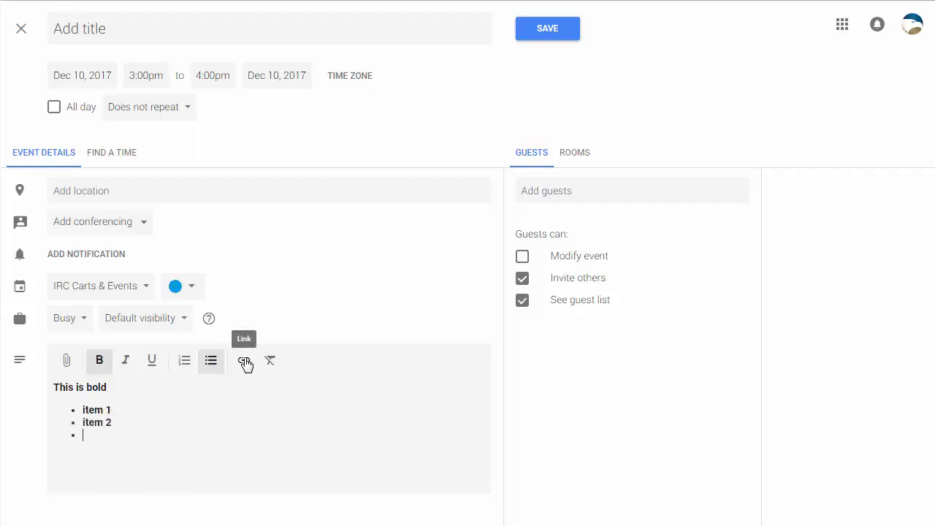
click(244, 361)
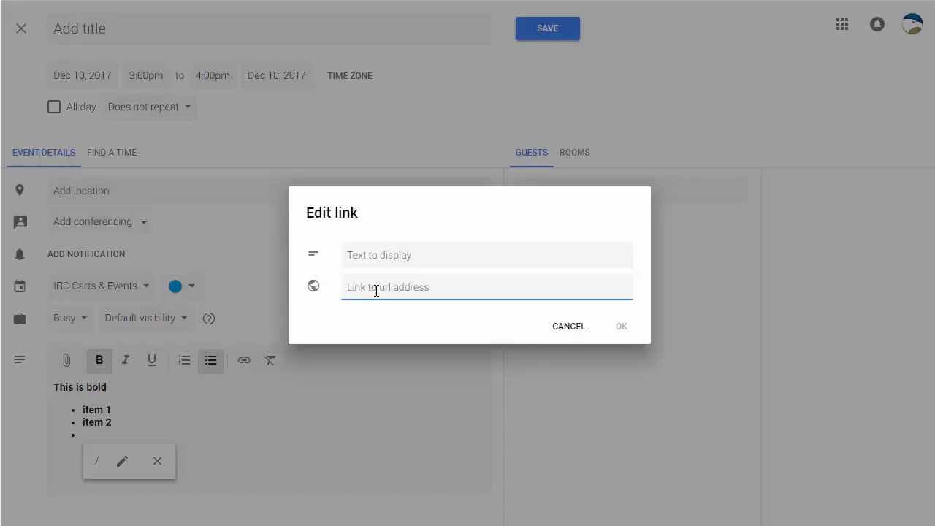
mouse_move(565, 331)
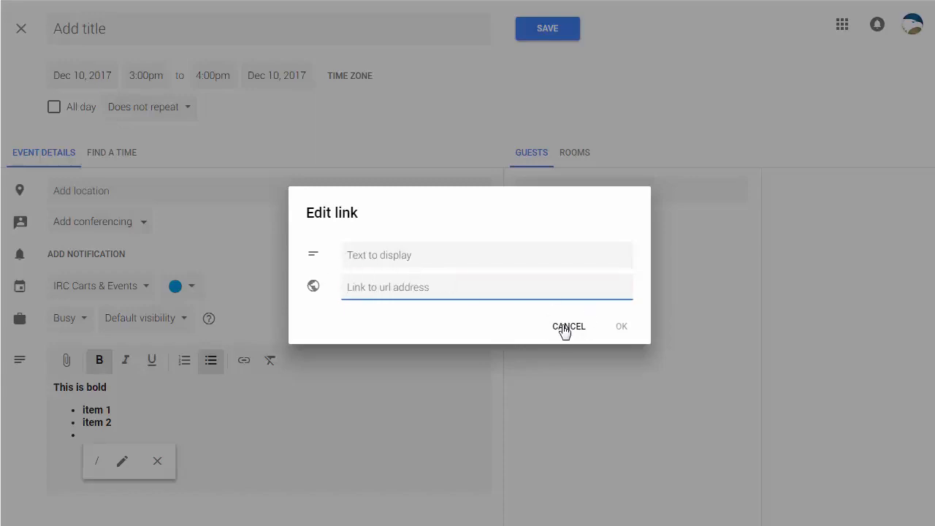
click(568, 326)
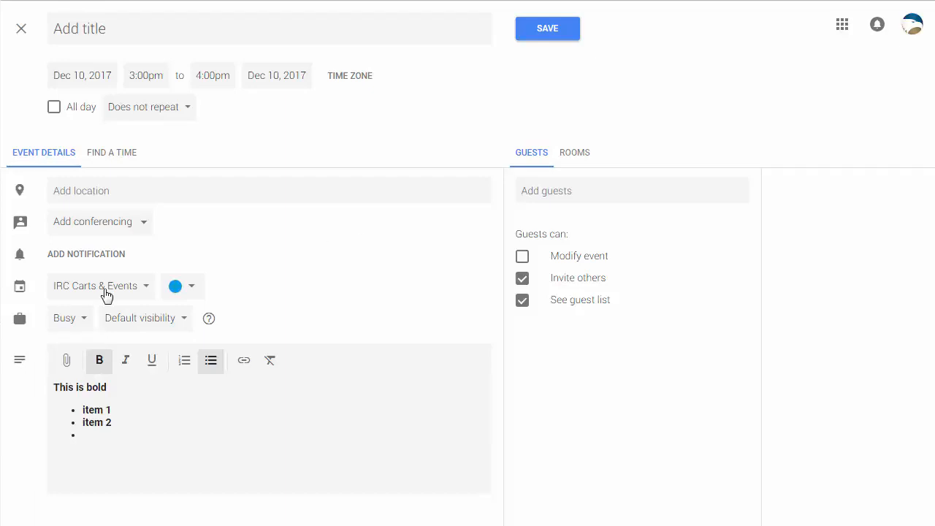
mouse_move(69, 365)
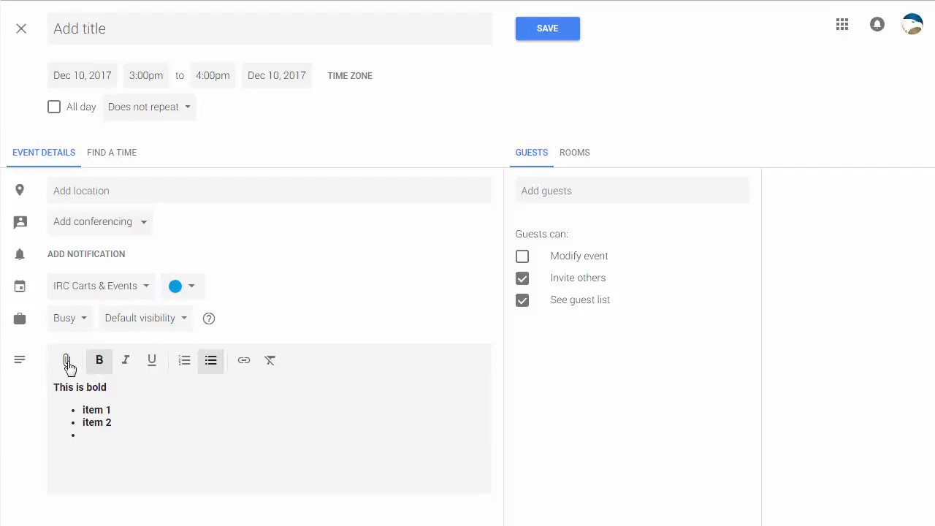
- Attach the 'Smart Notebook 11 Installation' Google Drive document to the event
click(66, 360)
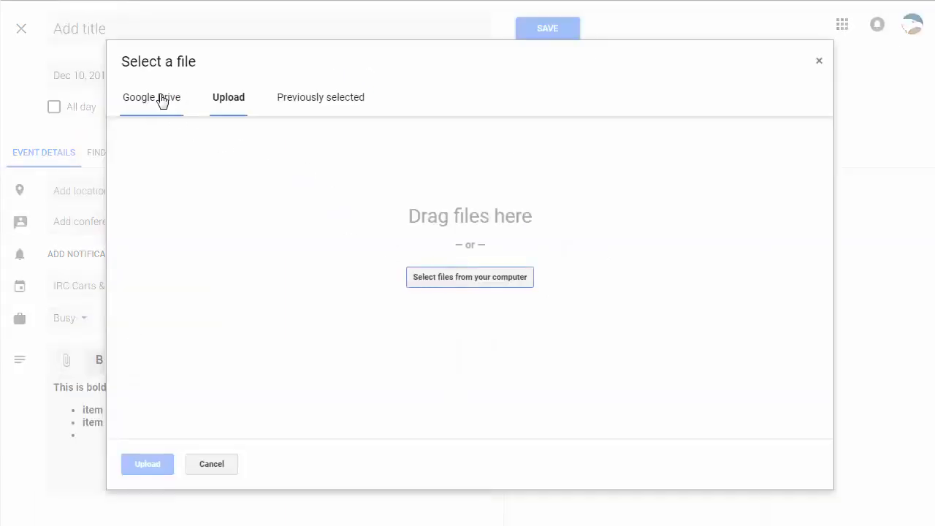
mouse_move(248, 111)
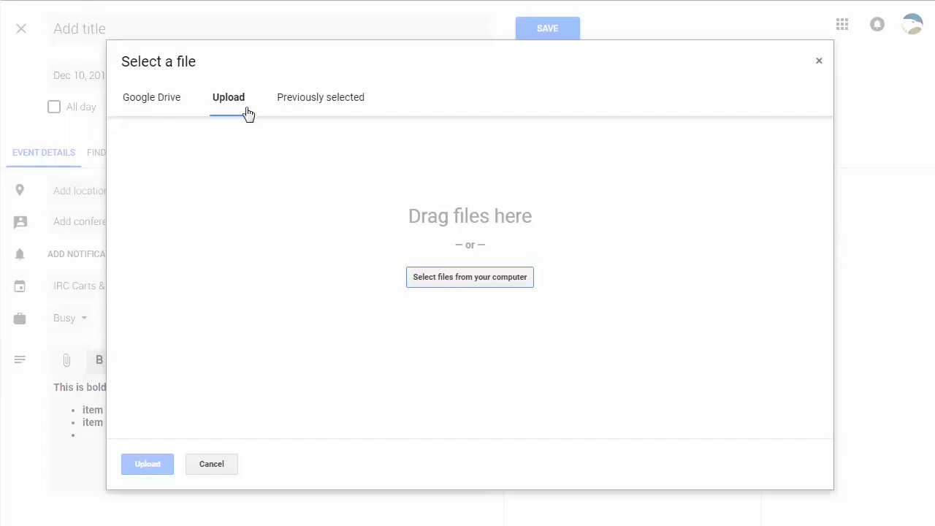
click(151, 97)
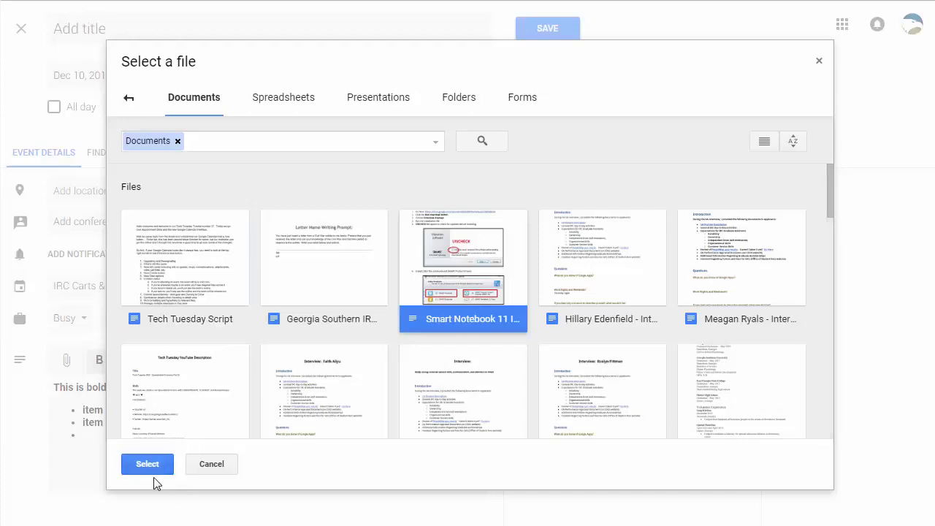
click(147, 464)
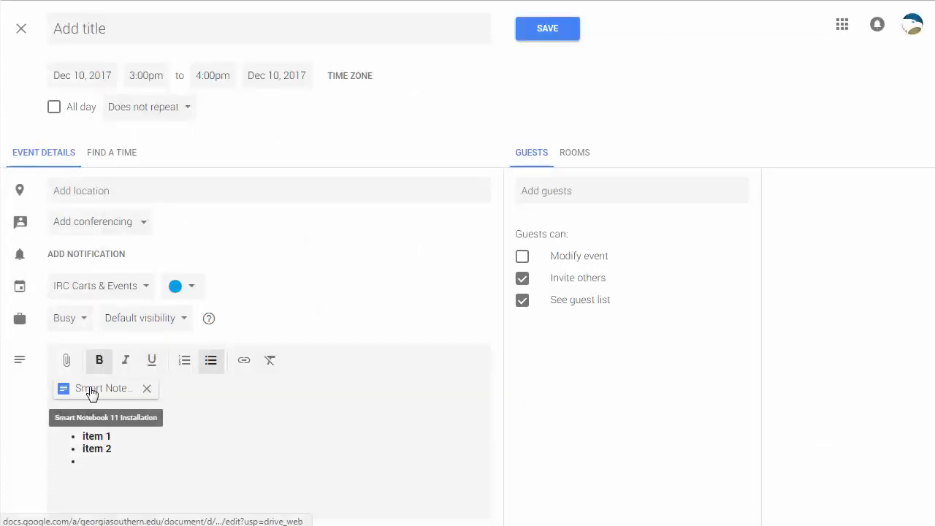
text(This is bold)
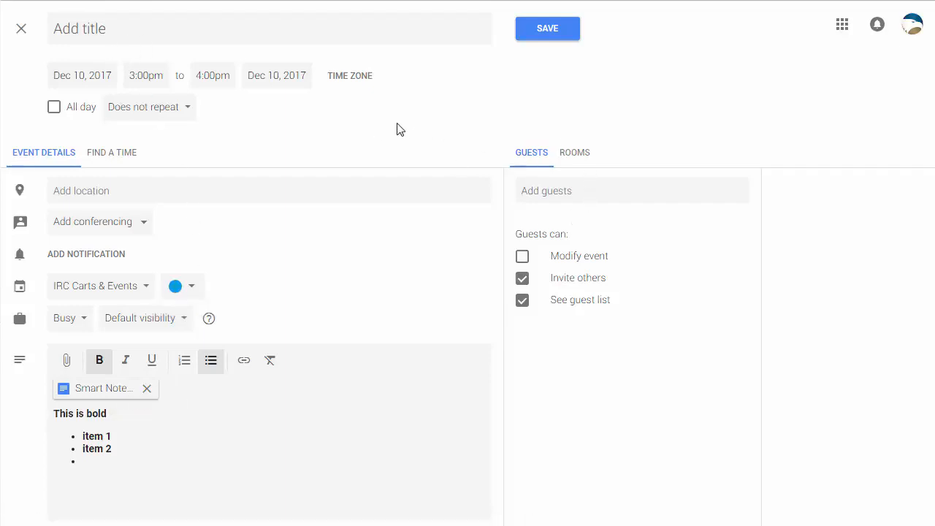
mouse_move(103, 388)
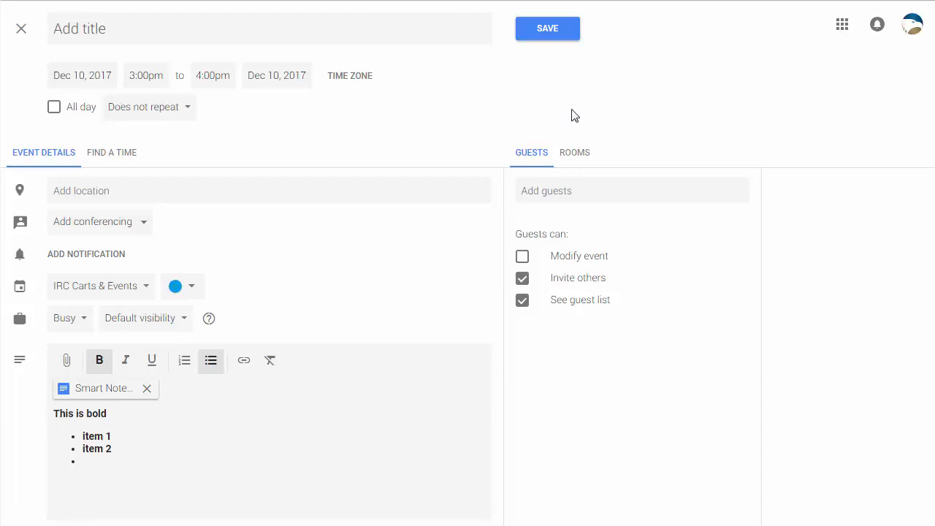
text(drivera)
text(Test event)
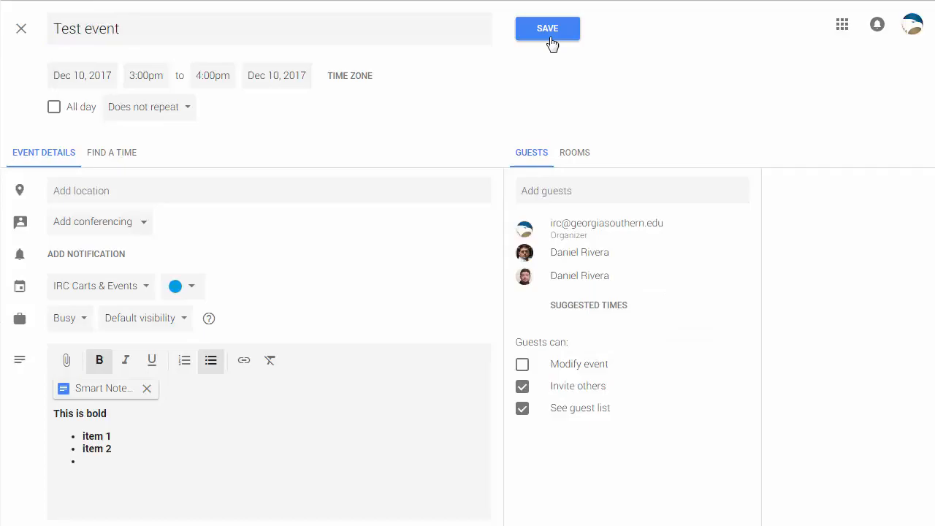
click(547, 28)
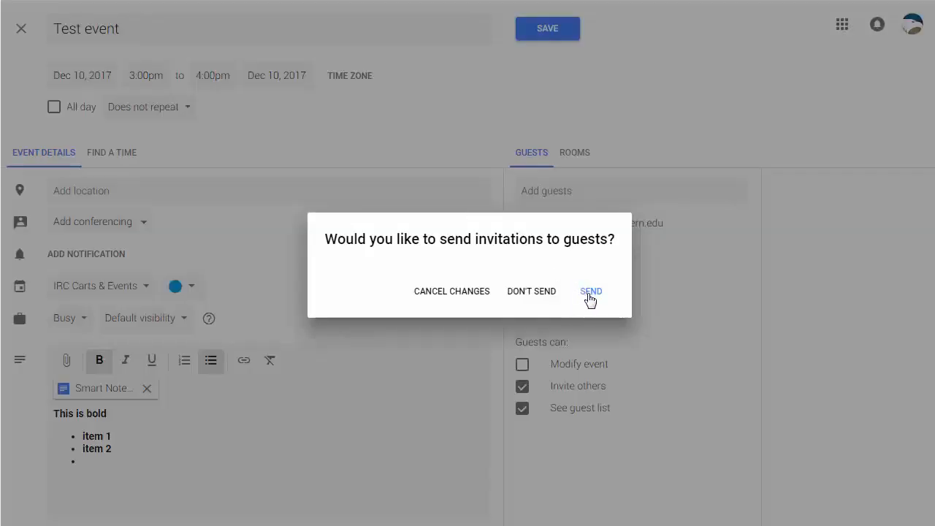
click(590, 291)
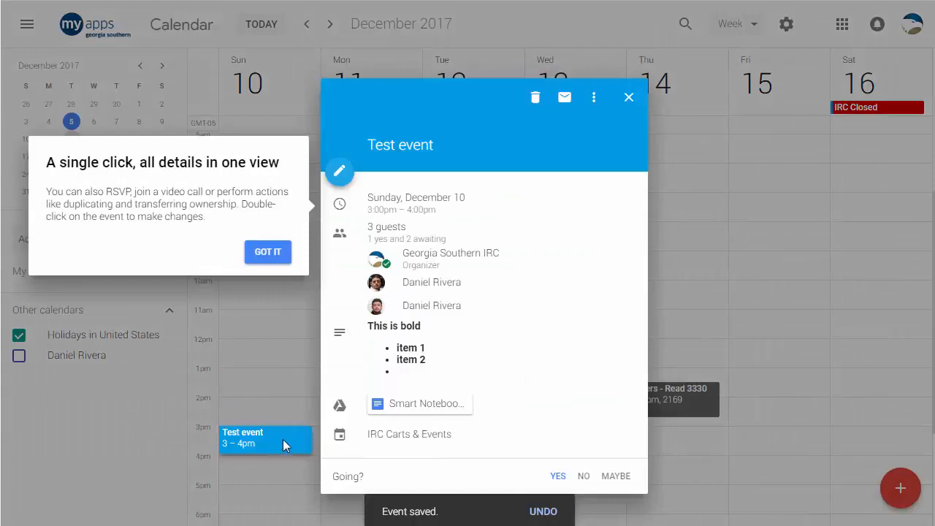
mouse_move(555, 375)
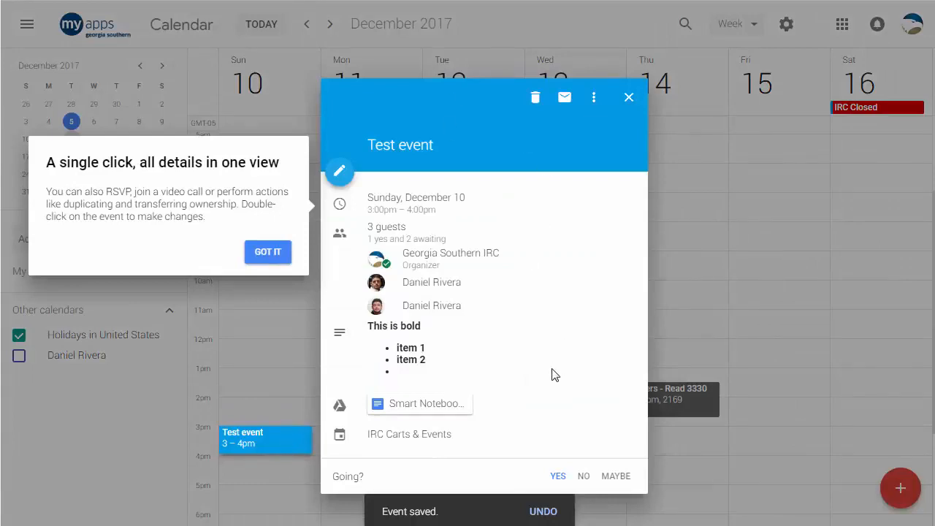
mouse_move(537, 359)
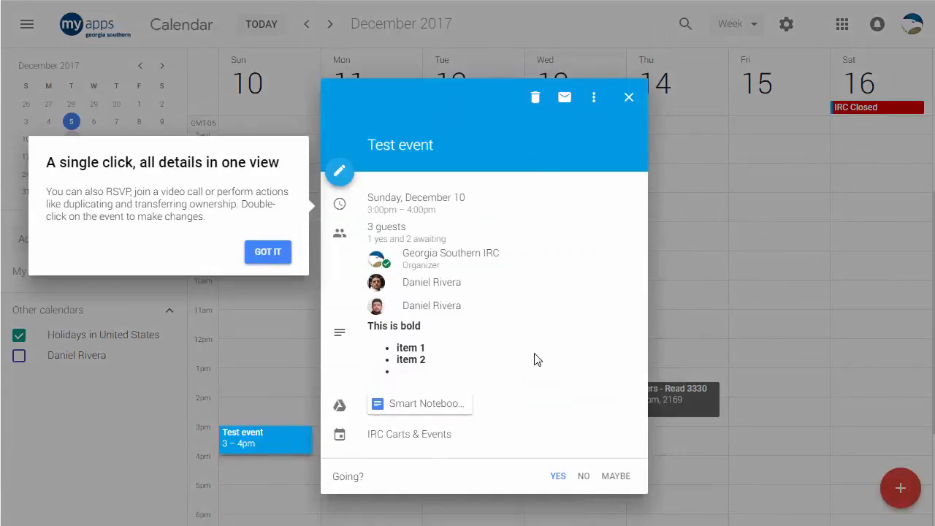
- Dismiss the details tip, then view and close the Test event's More options menu
click(268, 252)
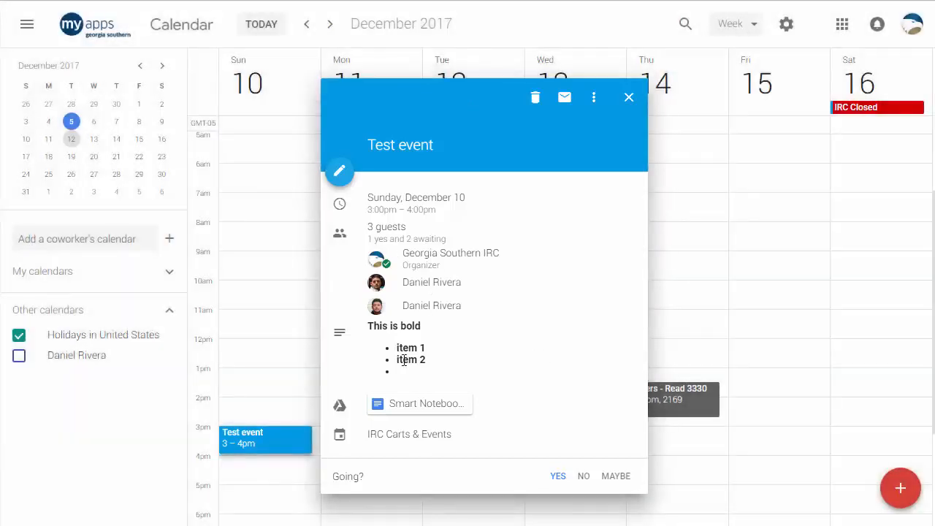
mouse_move(409, 434)
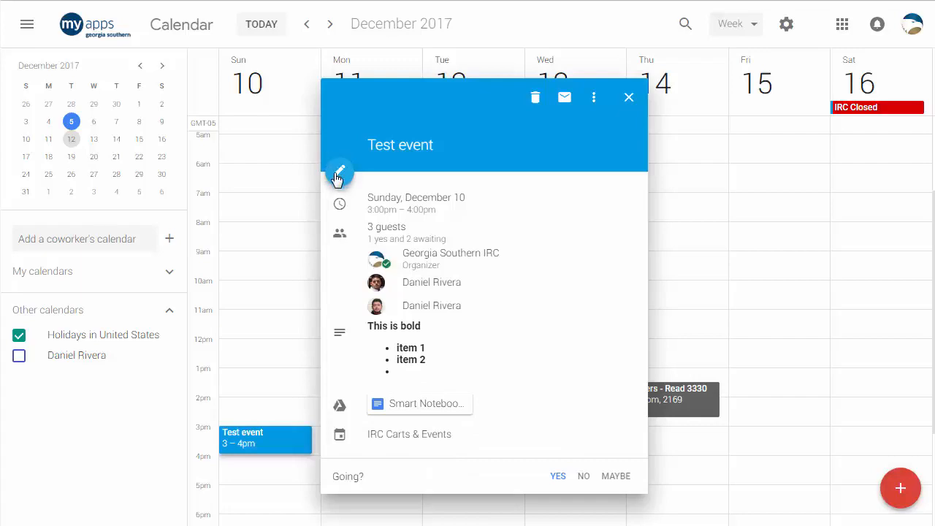
mouse_move(594, 97)
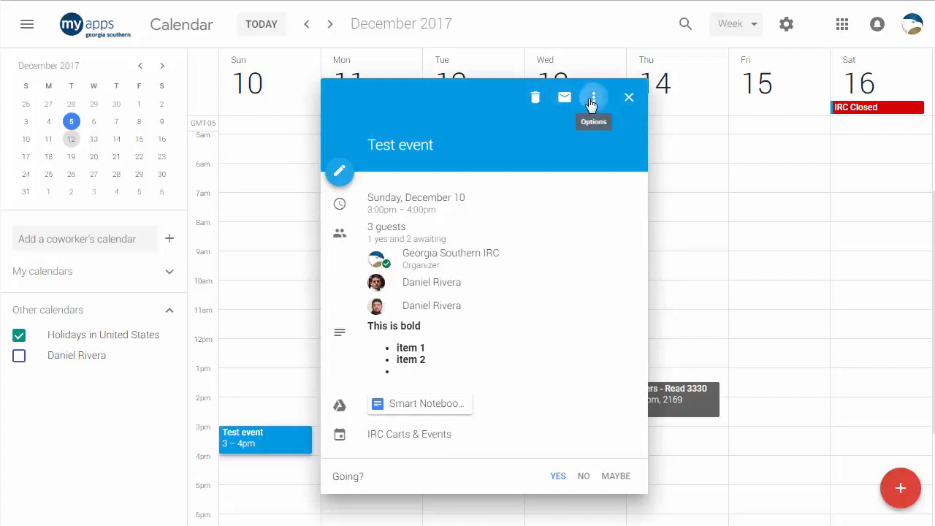
click(594, 98)
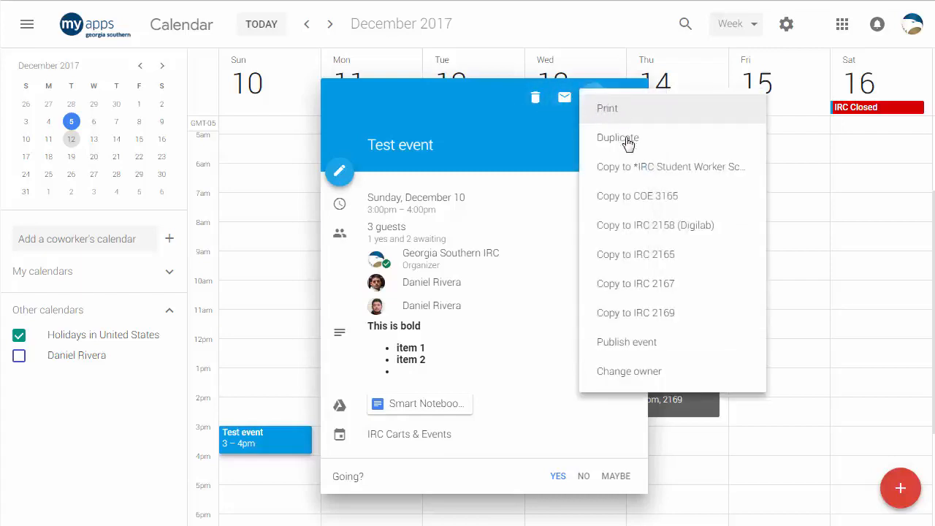
mouse_move(554, 398)
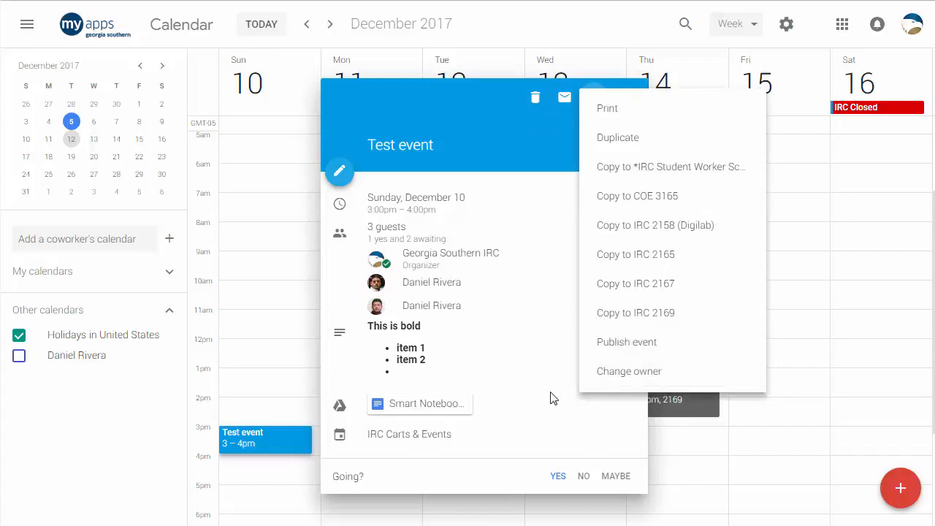
mouse_move(536, 173)
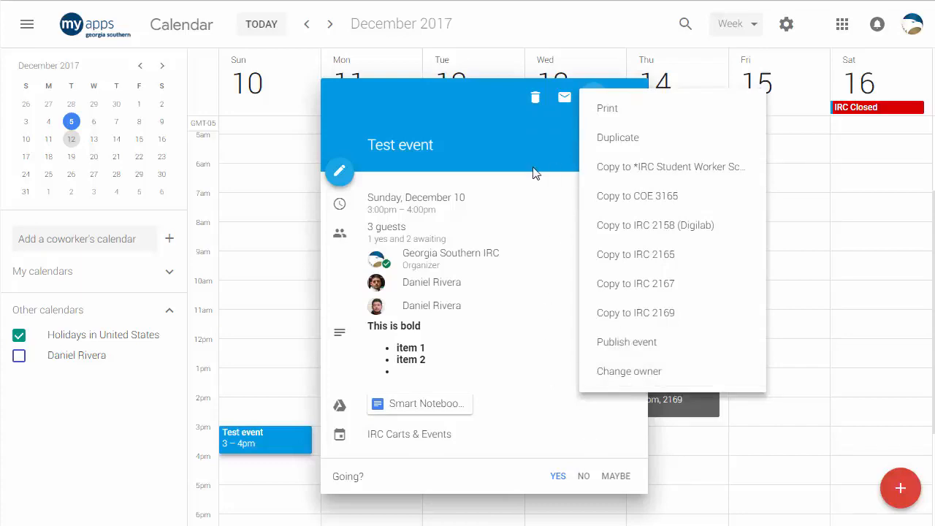
click(593, 97)
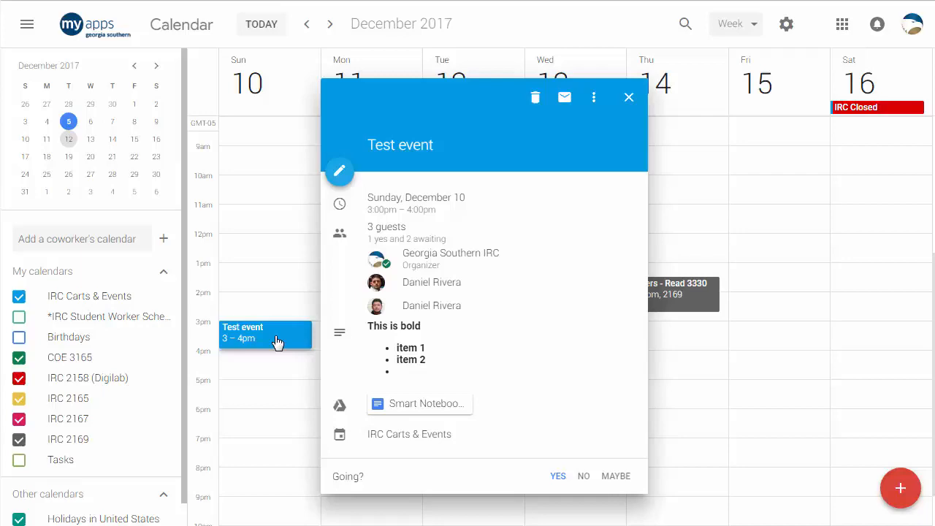
mouse_move(398, 318)
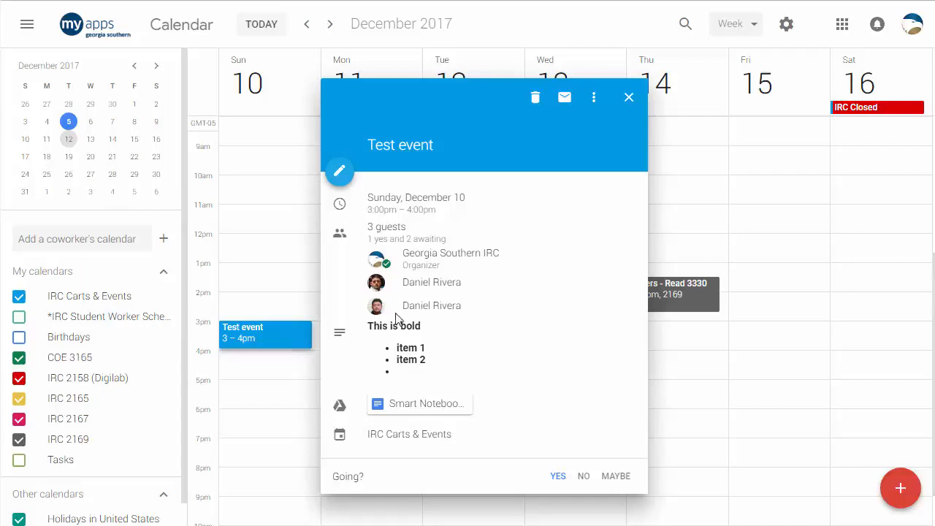
- Show a guest's contact card with its call, chat, schedule and email icons
click(376, 283)
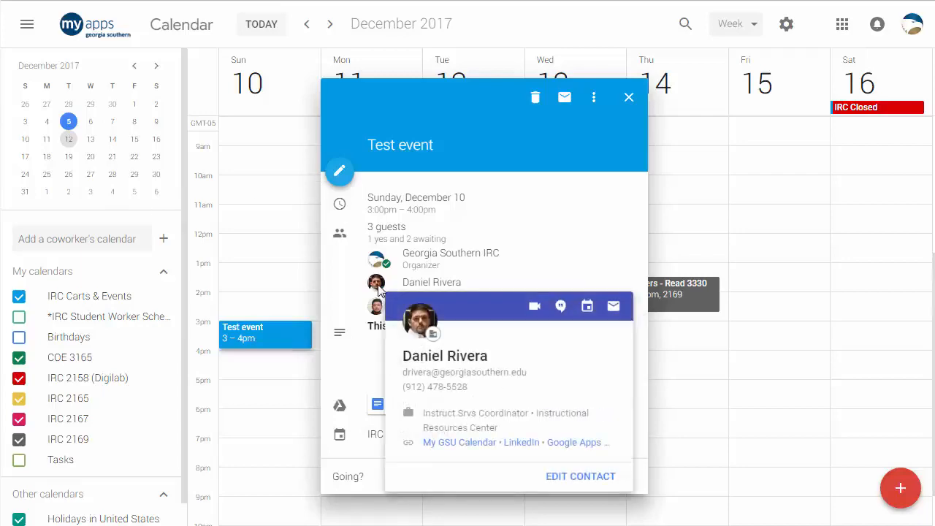
mouse_move(453, 387)
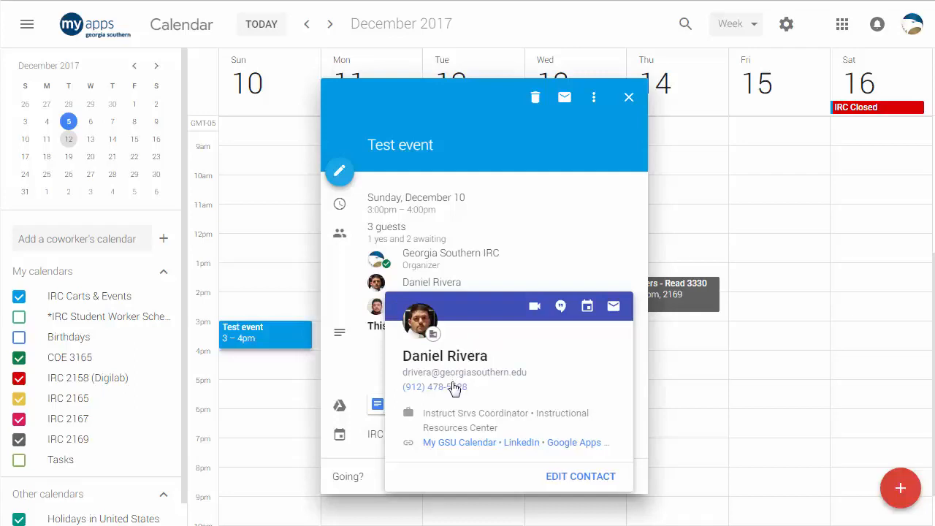
mouse_move(535, 306)
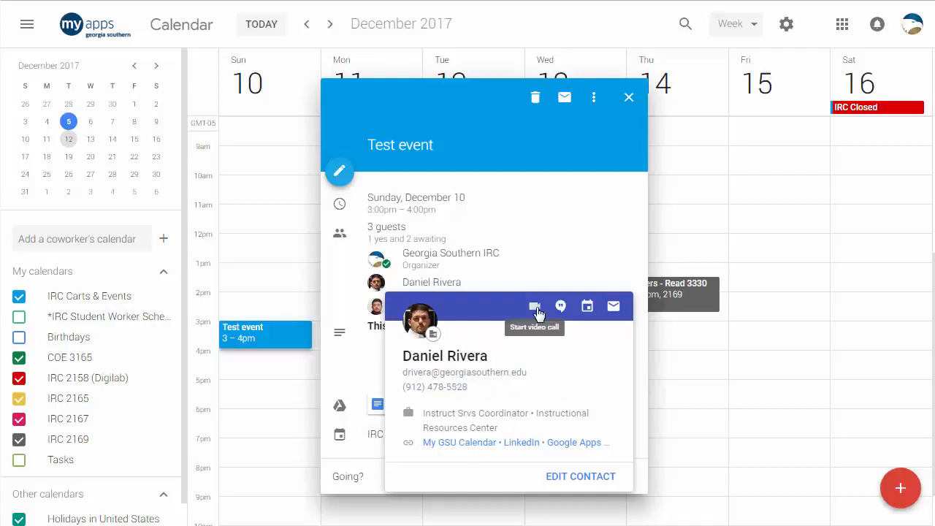
mouse_move(586, 306)
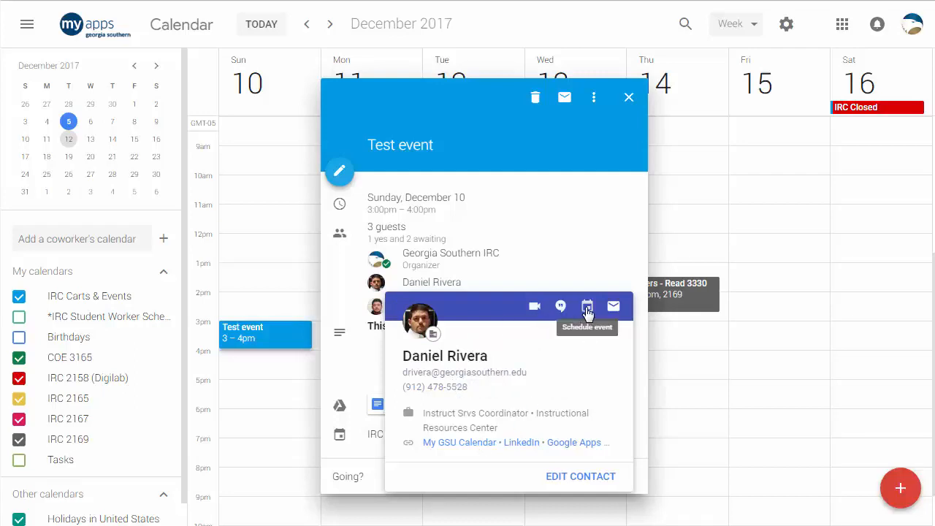
mouse_move(537, 416)
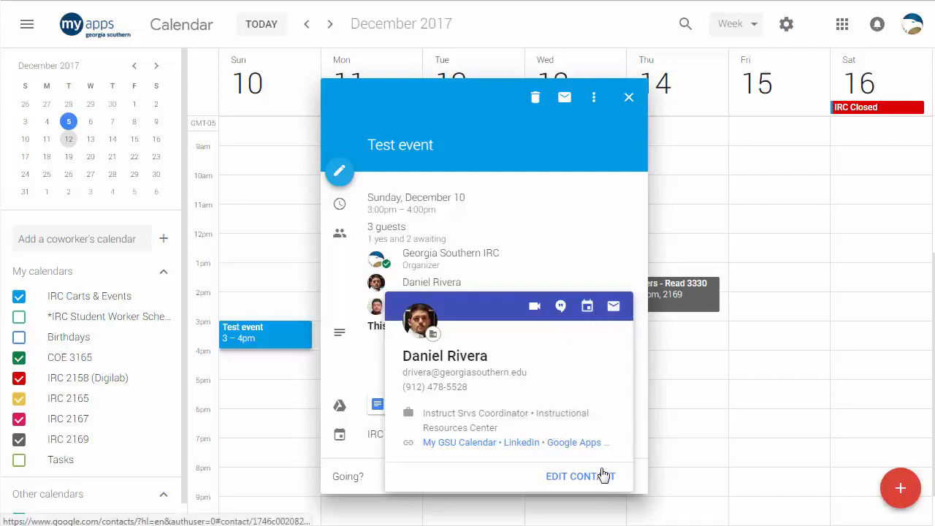
mouse_move(479, 430)
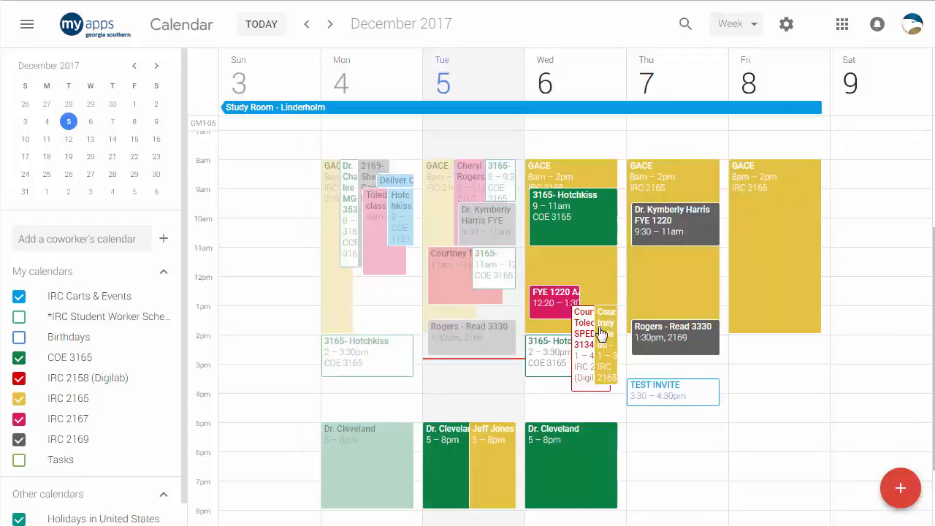
mouse_move(558, 358)
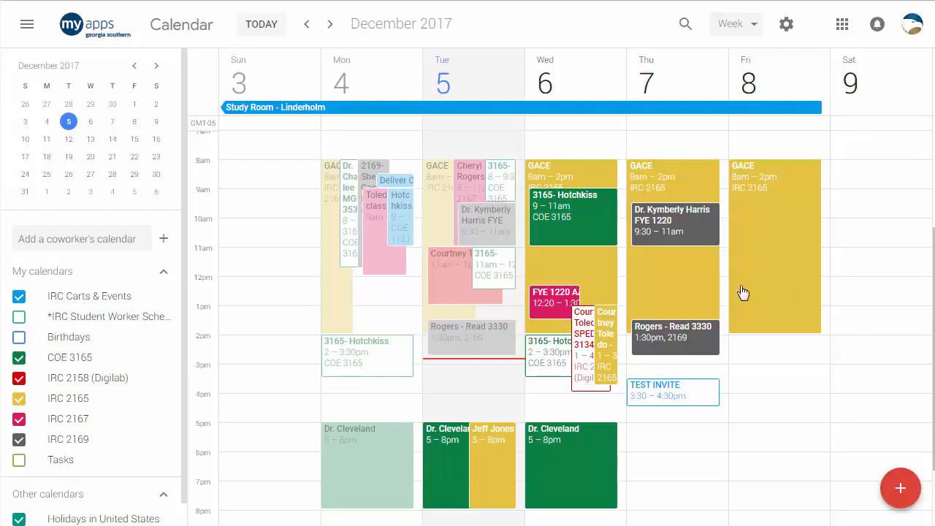
mouse_move(741, 335)
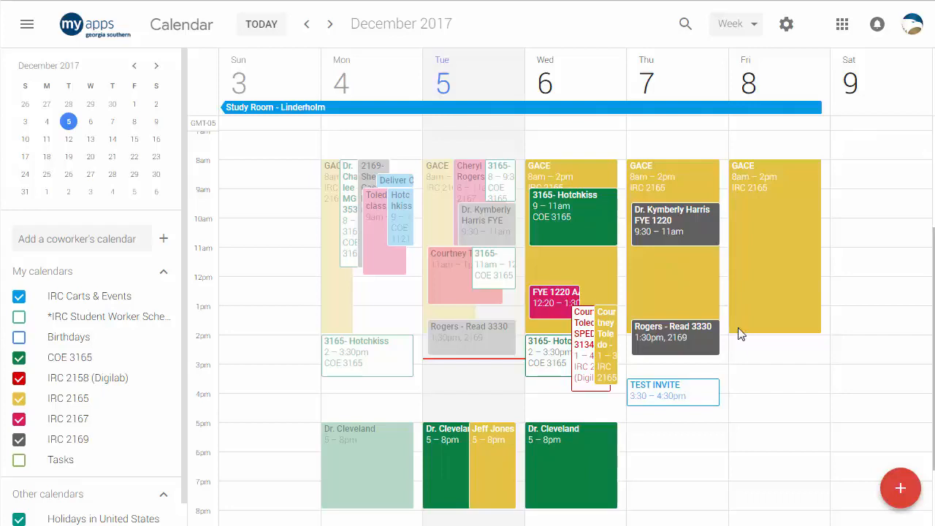
mouse_move(699, 400)
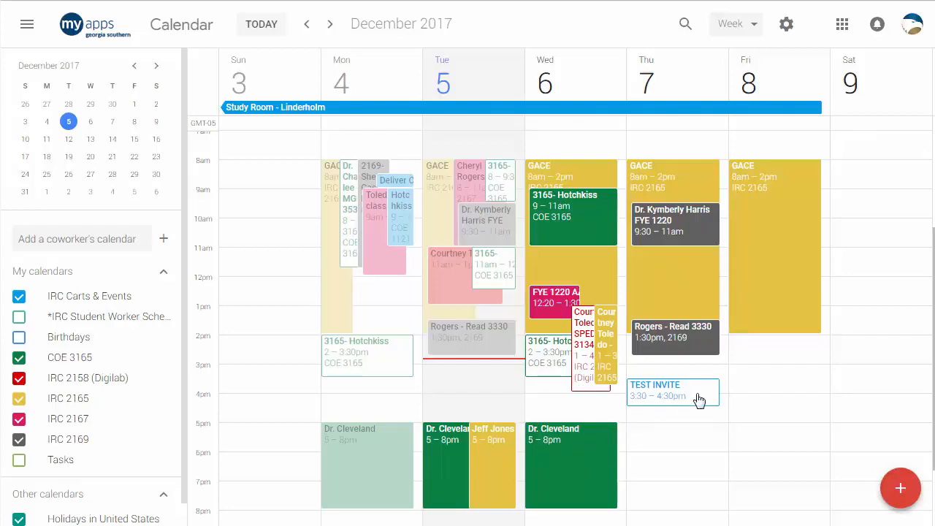
- Accept only Wednesday's 3165-Hotchkiss occurrence and decline TEST INVITE so it's struck through
click(658, 390)
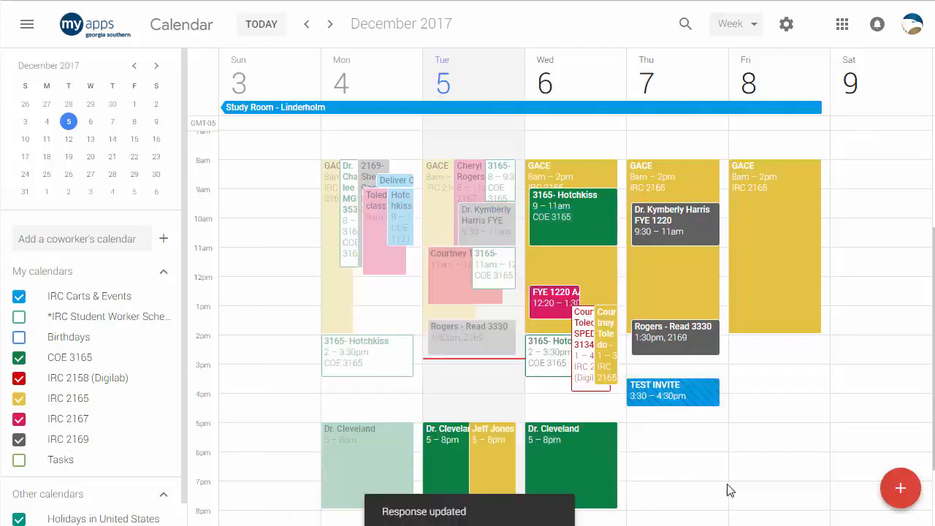
mouse_move(695, 427)
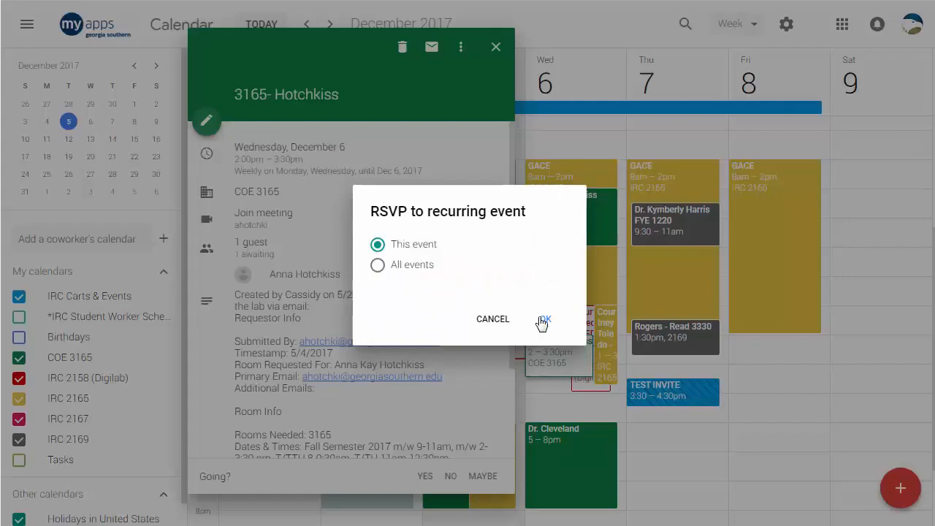
click(545, 319)
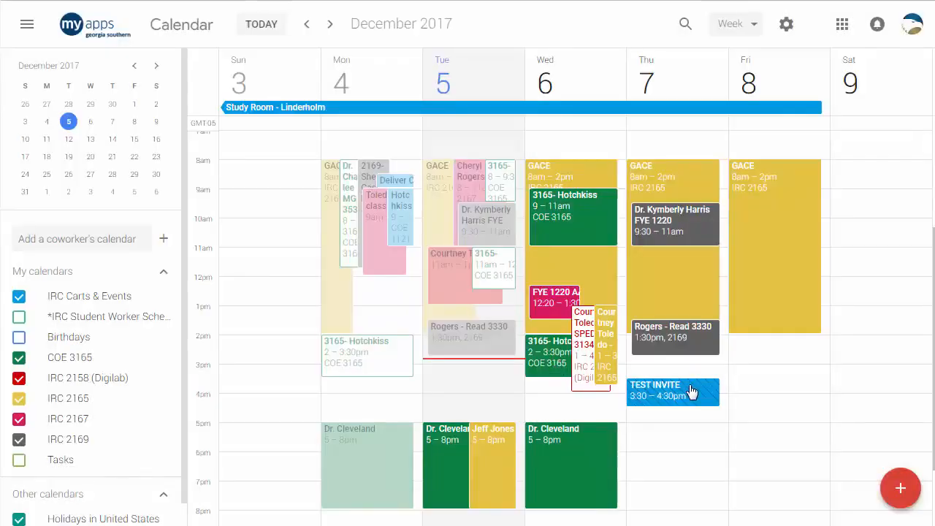
click(672, 390)
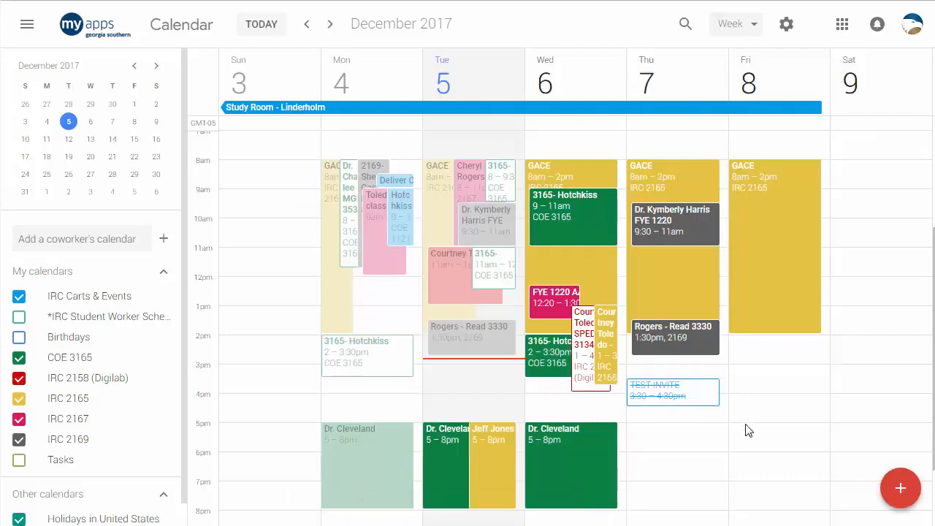
mouse_move(756, 409)
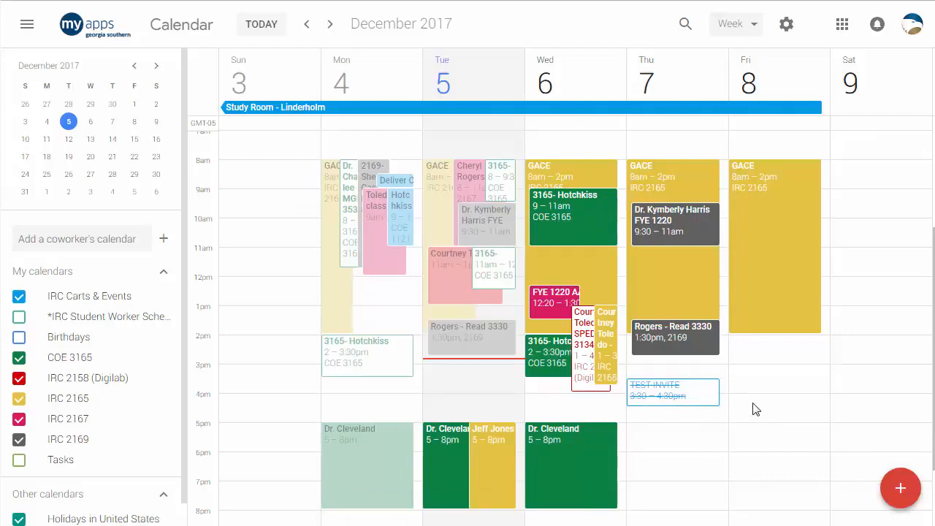
- Change the calendar view from Week to Schedule
click(734, 23)
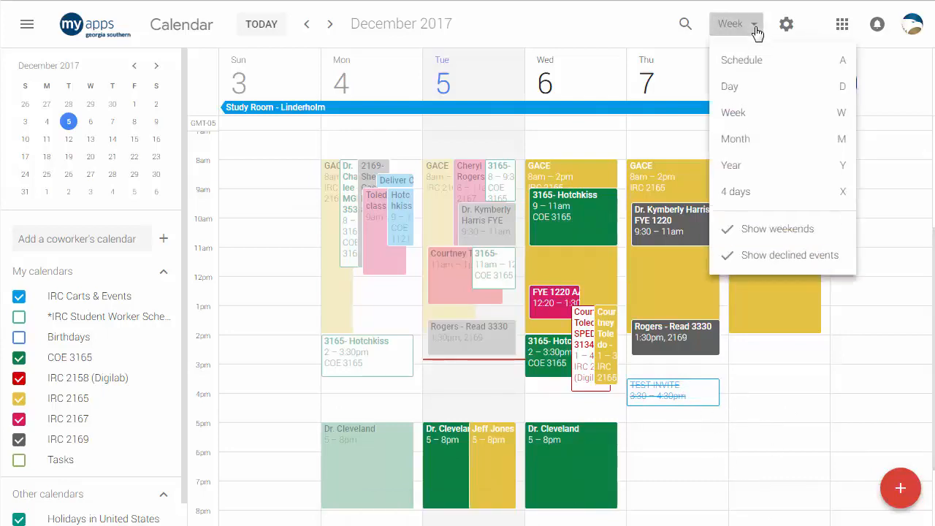
mouse_move(745, 66)
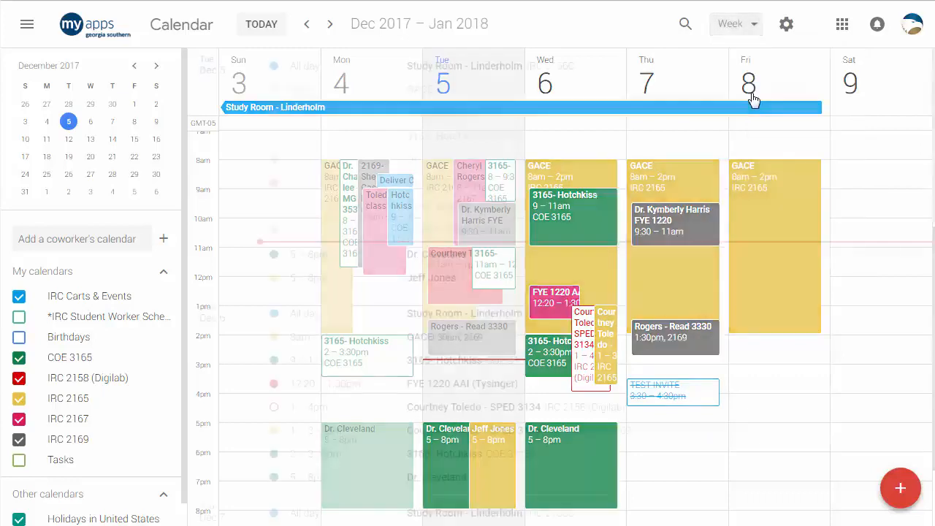
click(730, 23)
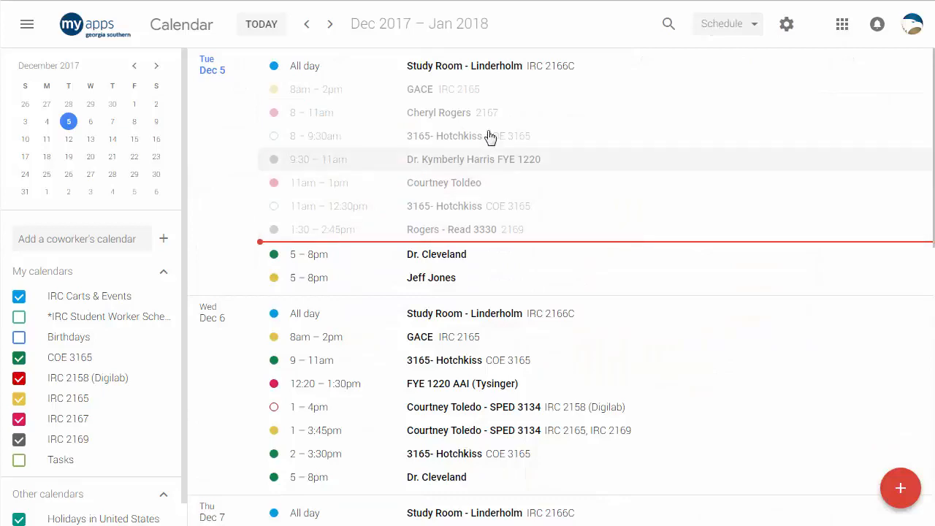
mouse_move(434, 220)
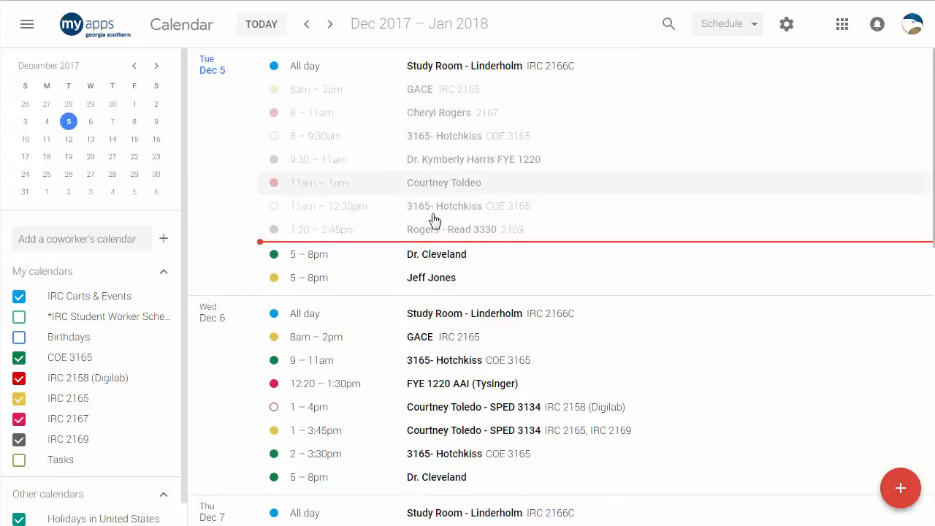
mouse_move(530, 250)
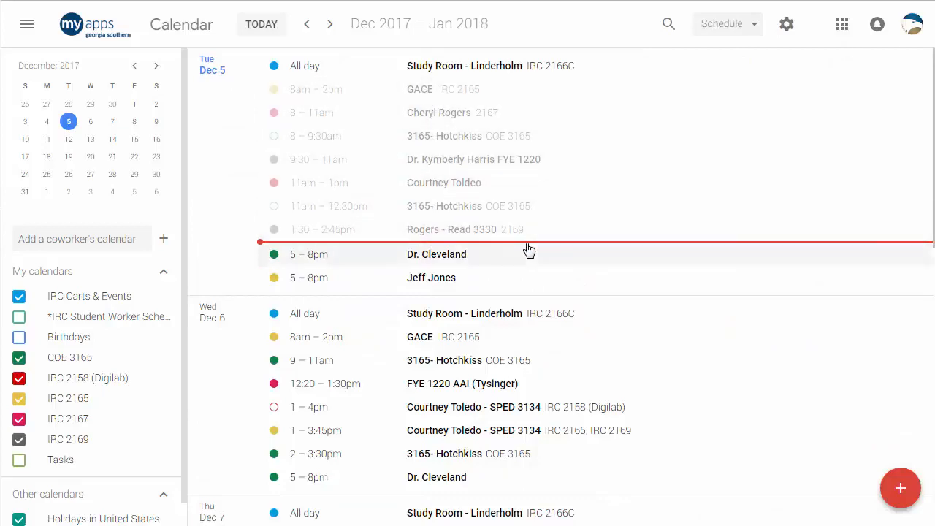
mouse_move(336, 337)
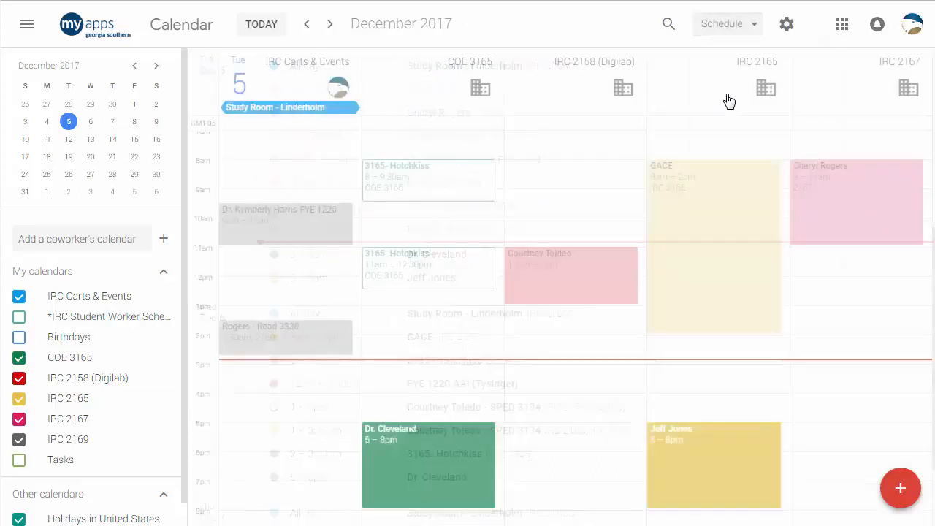
- Switch to Day view for Tuesday, December 5, with room calendars in side-by-side columns
click(734, 23)
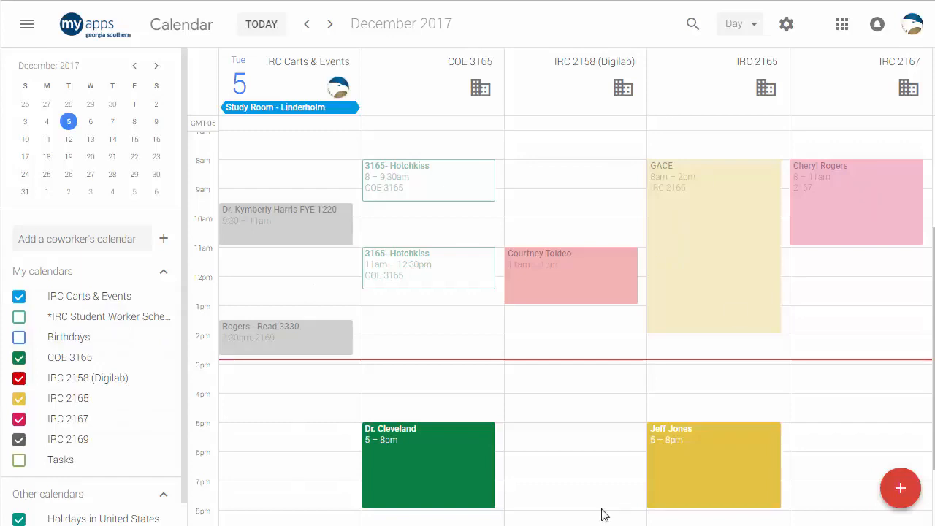
mouse_move(555, 148)
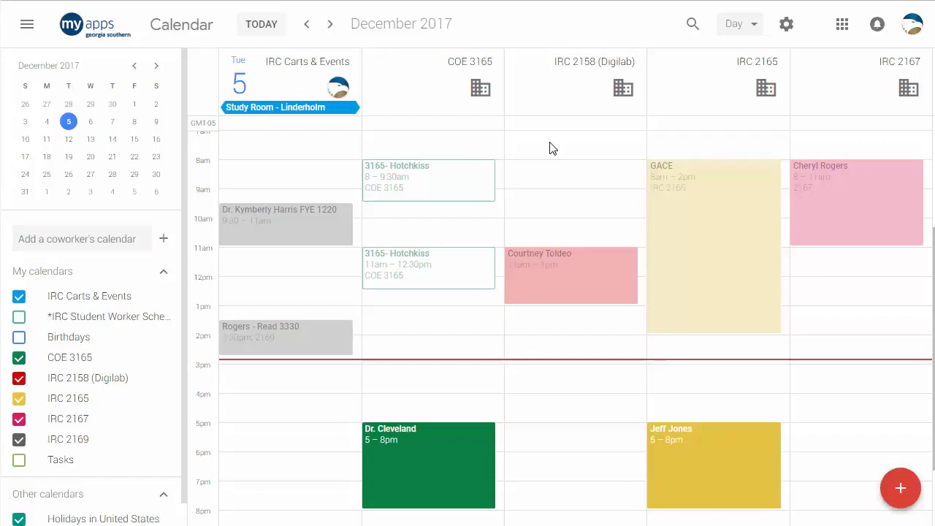
mouse_move(579, 233)
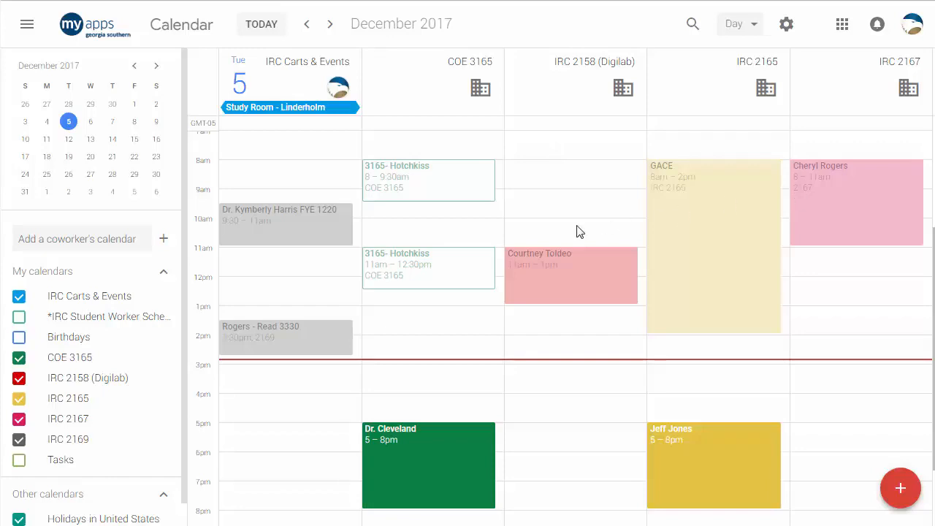
- Switch the calendar to Month view for December 2017, then reopen the view-mode list
click(739, 24)
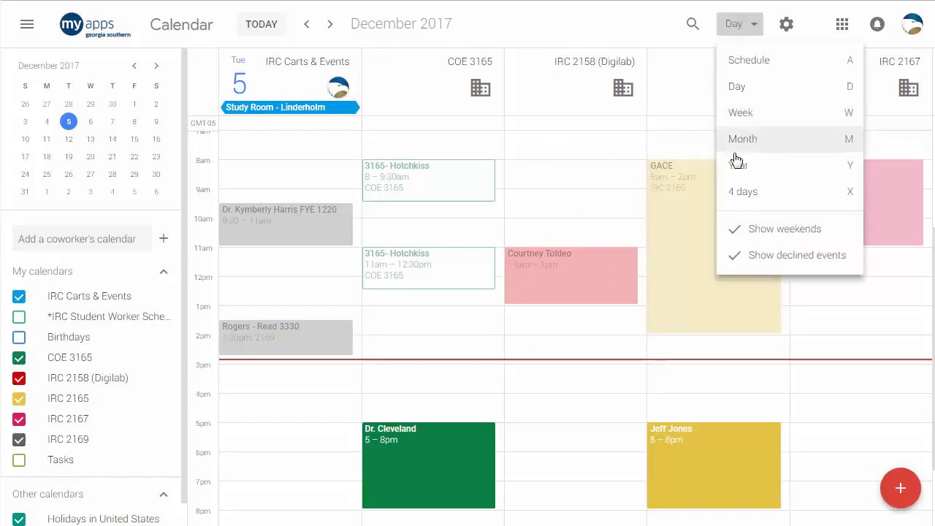
click(742, 139)
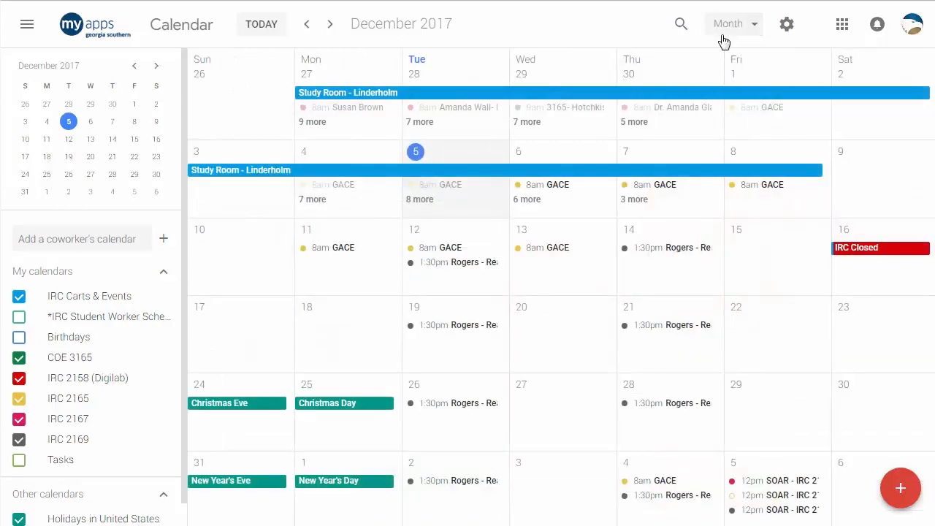
click(734, 24)
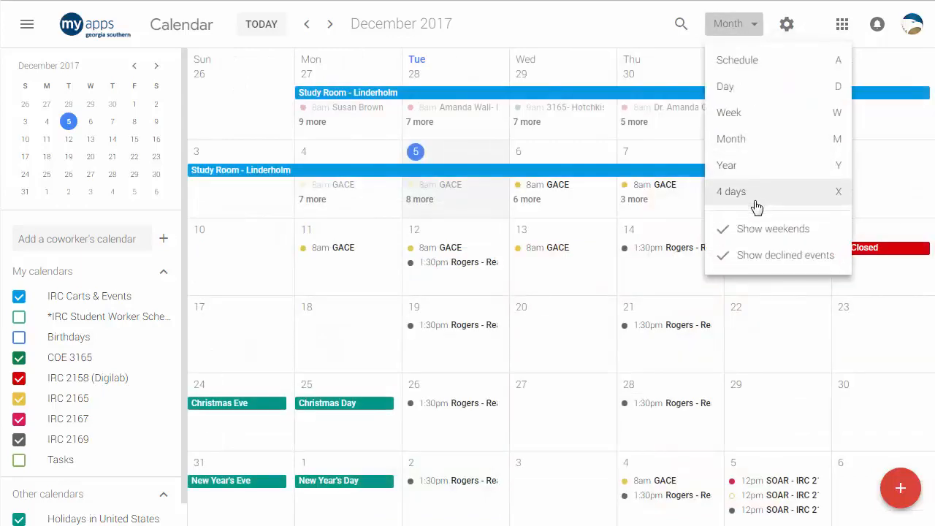
mouse_move(779, 255)
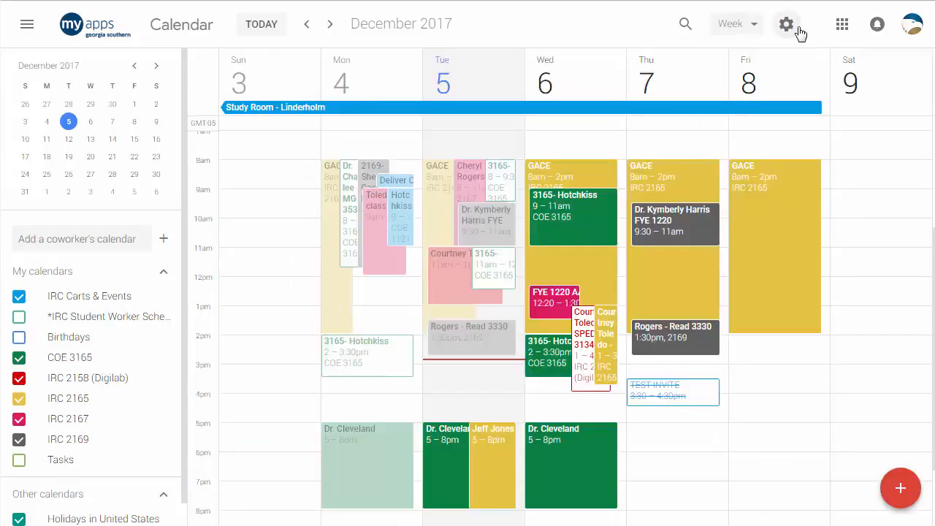
- Open the gear menu showing Settings, Trash, Density and color, Print, and Send Feedback
click(786, 25)
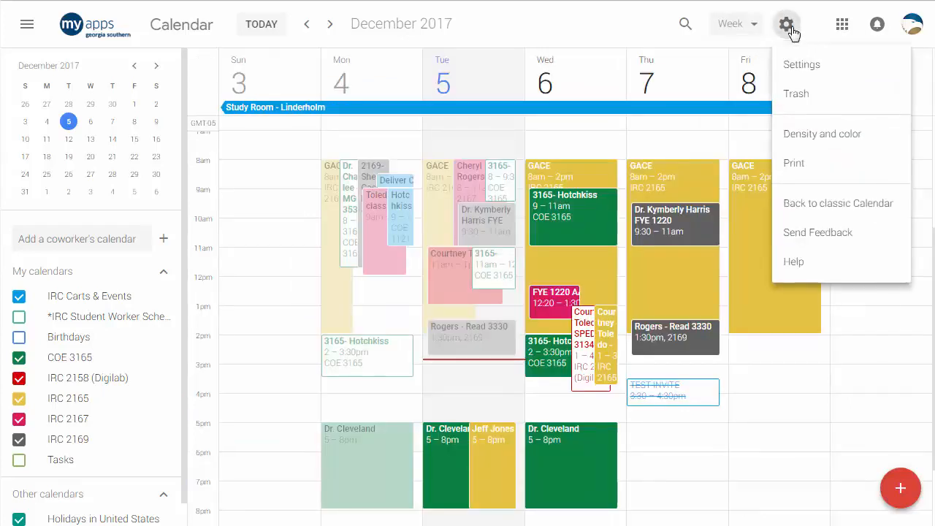
mouse_move(822, 98)
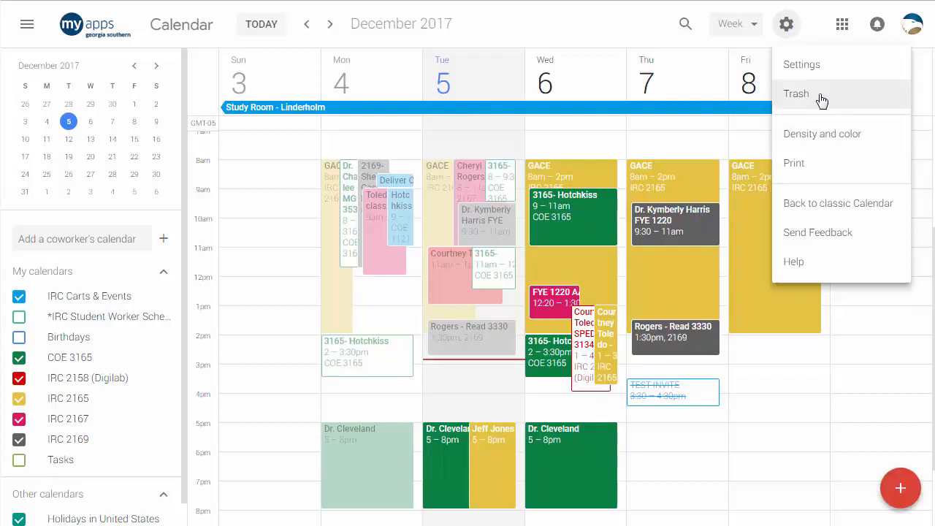
mouse_move(807, 135)
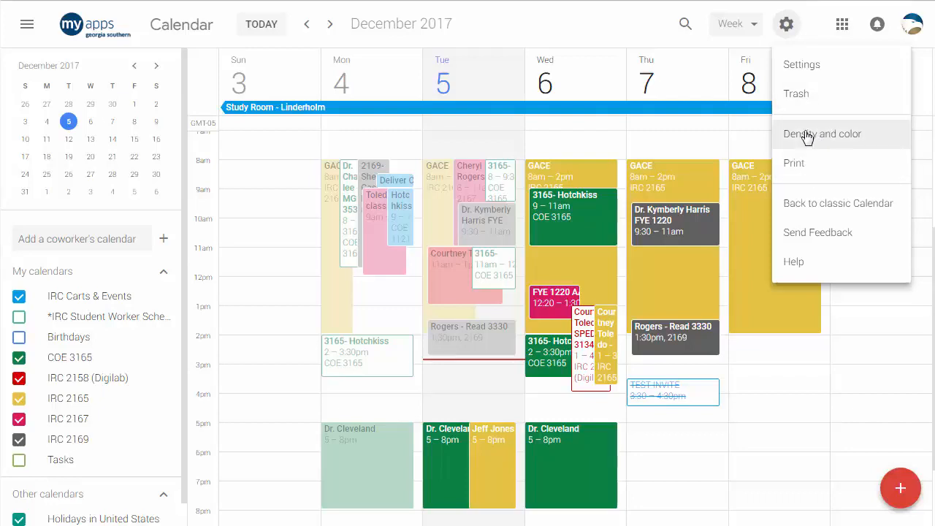
mouse_move(841, 166)
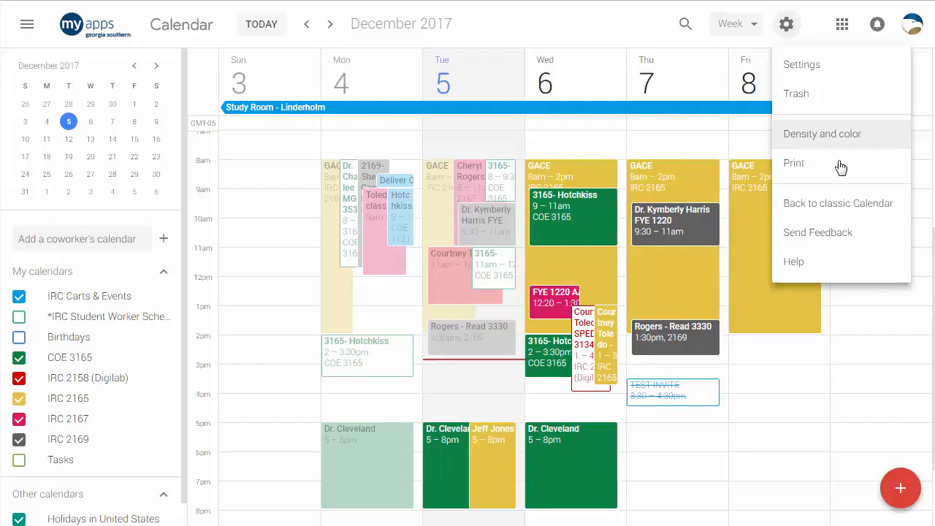
mouse_move(839, 203)
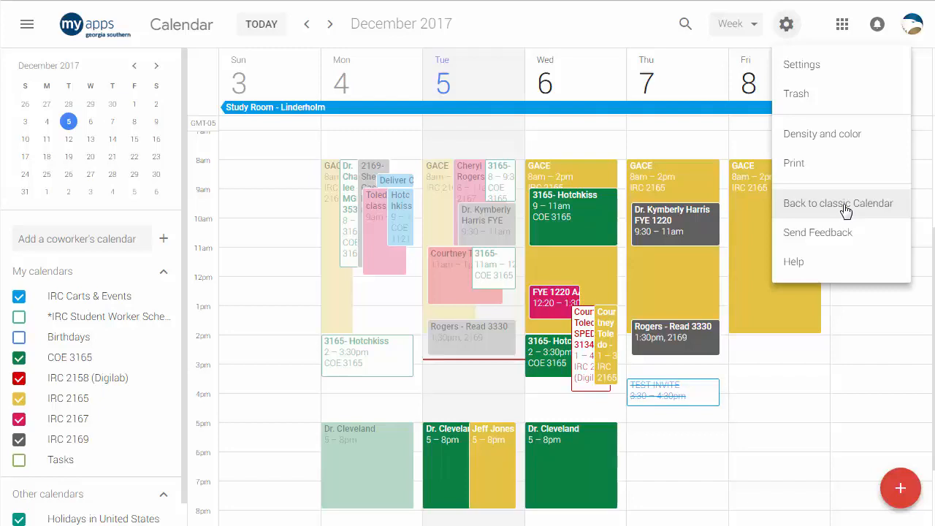
mouse_move(827, 204)
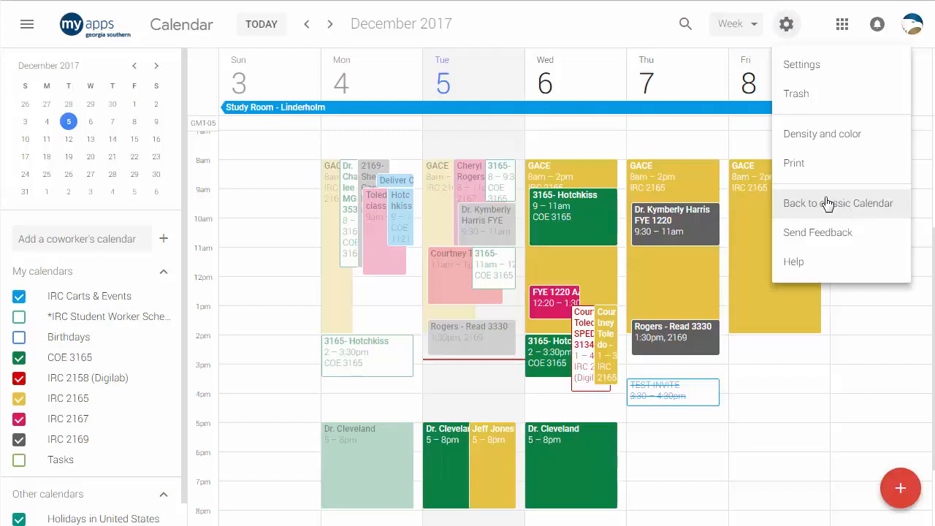
mouse_move(833, 219)
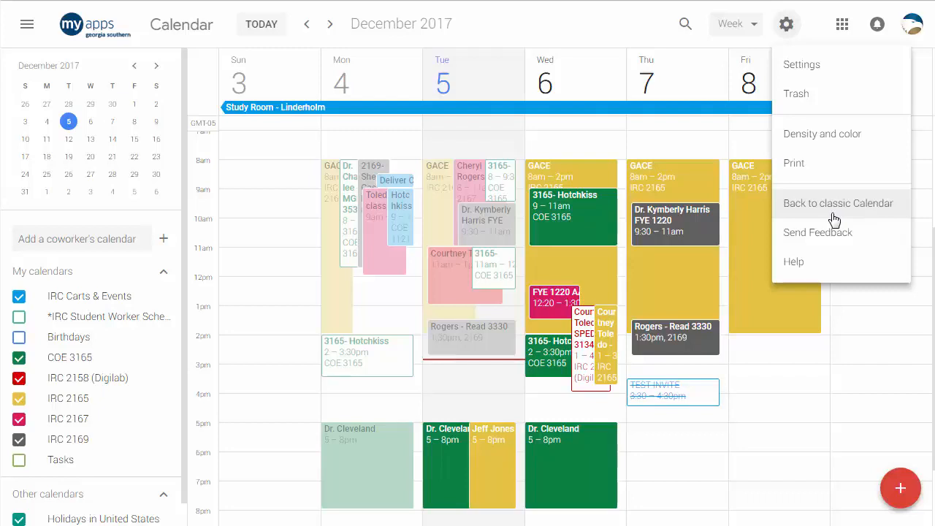
mouse_move(846, 240)
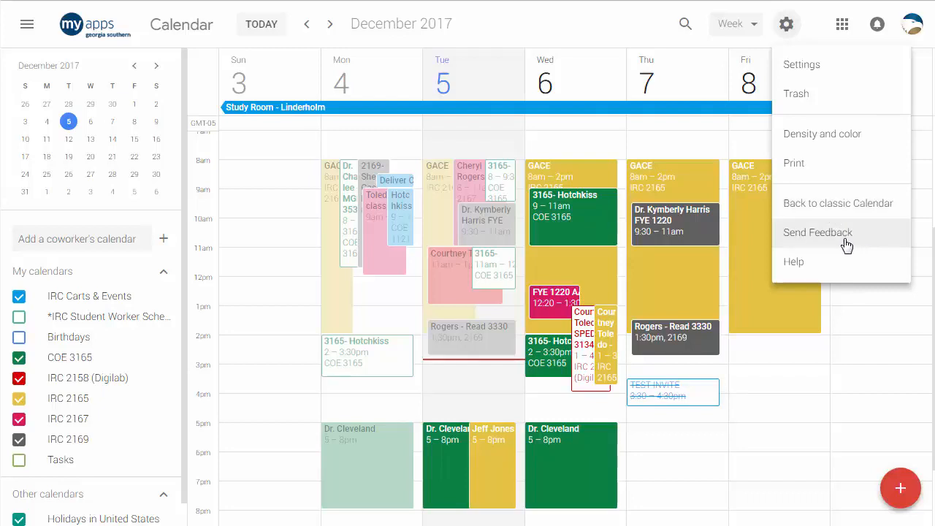
mouse_move(837, 248)
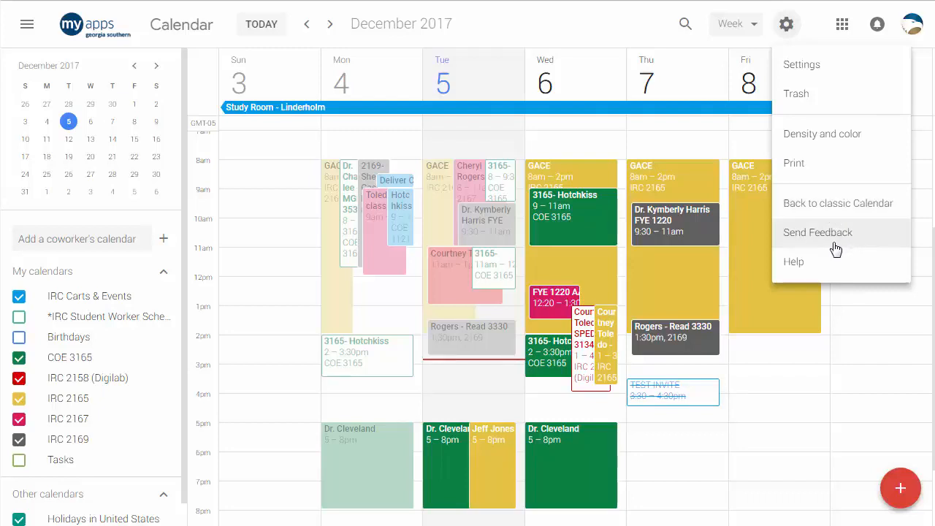
- Choose Send Feedback from the gear menu to get a form with a screenshot attached
click(817, 233)
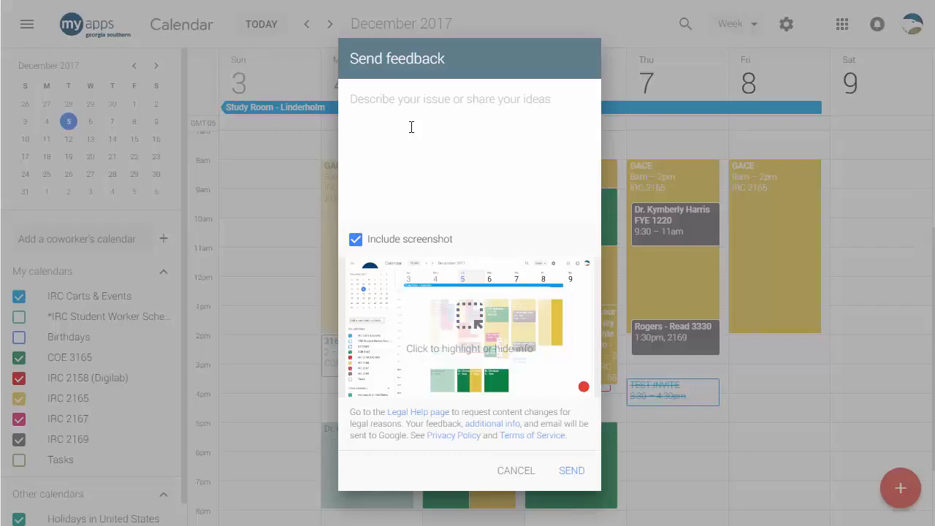
mouse_move(595, 141)
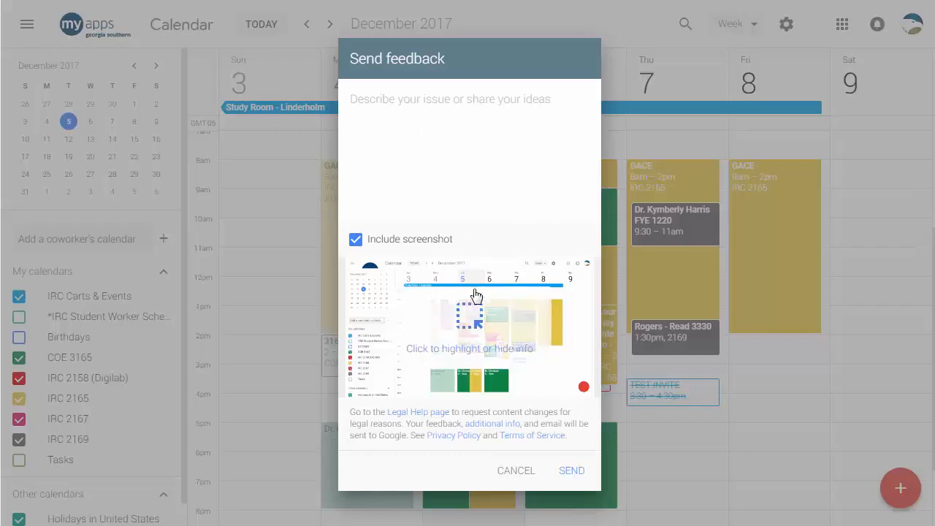
mouse_move(516, 328)
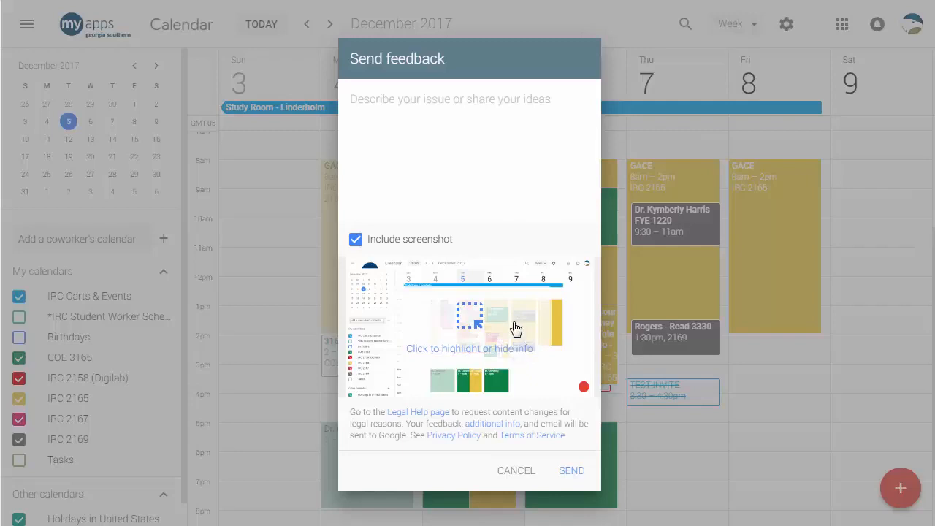
mouse_move(482, 346)
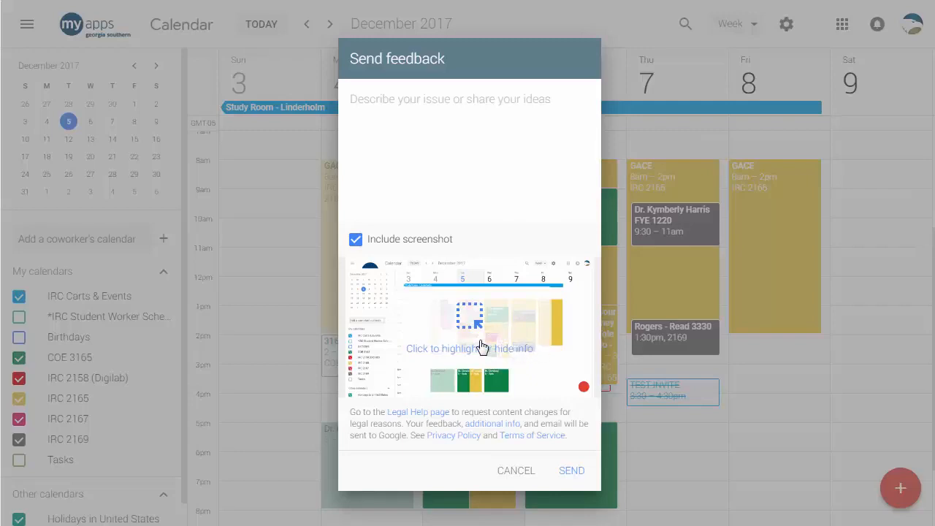
- Draw yellow highlight and black hide boxes on the feedback screenshot, then cancel without sending
click(482, 347)
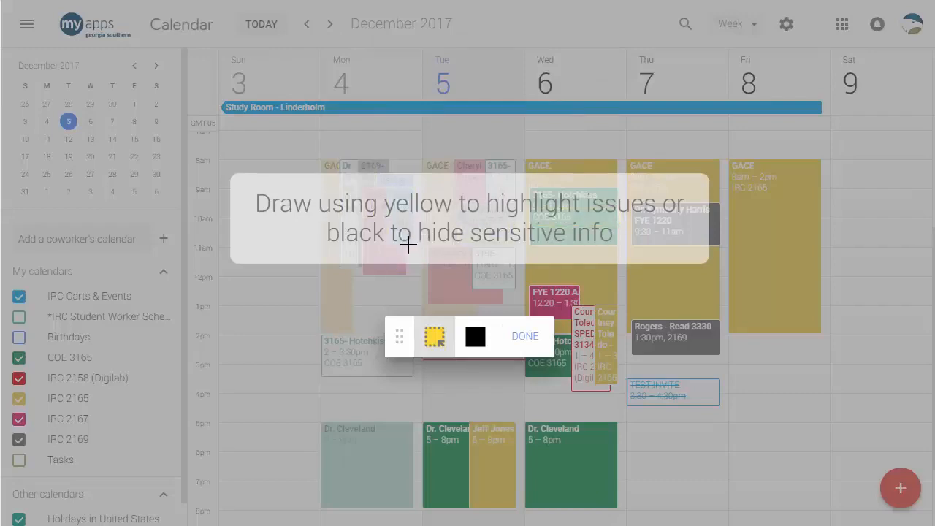
mouse_move(801, 233)
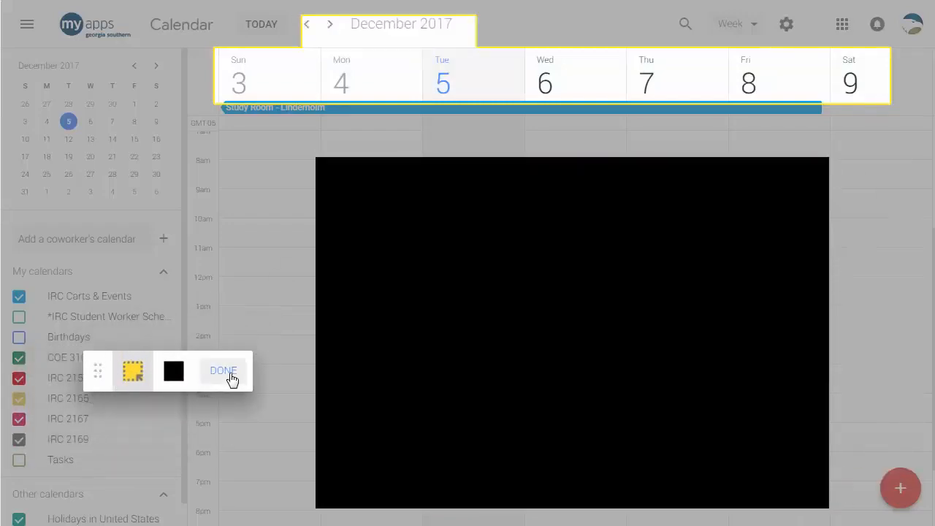
click(223, 370)
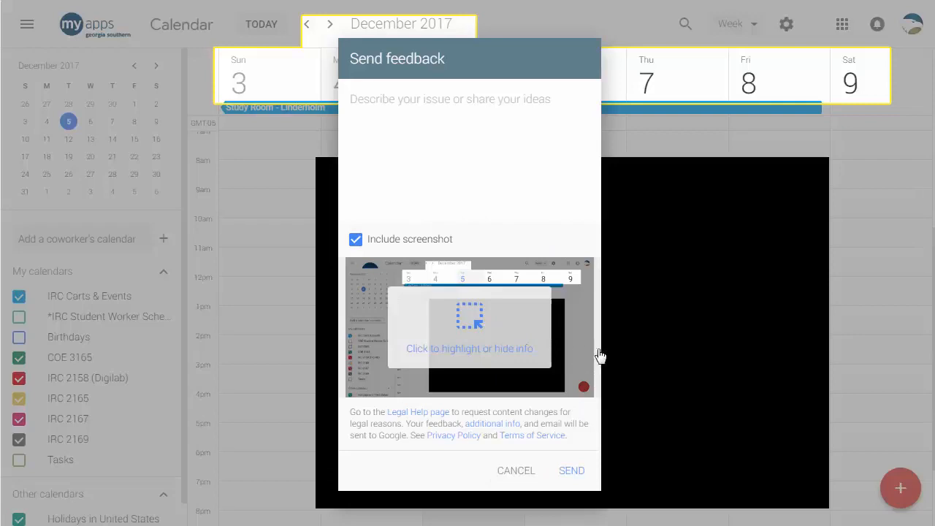
click(469, 326)
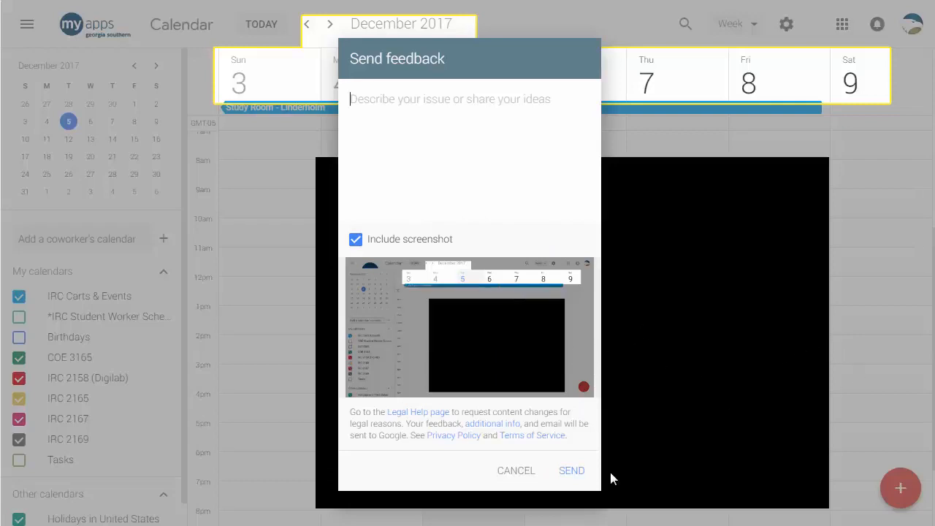
click(515, 471)
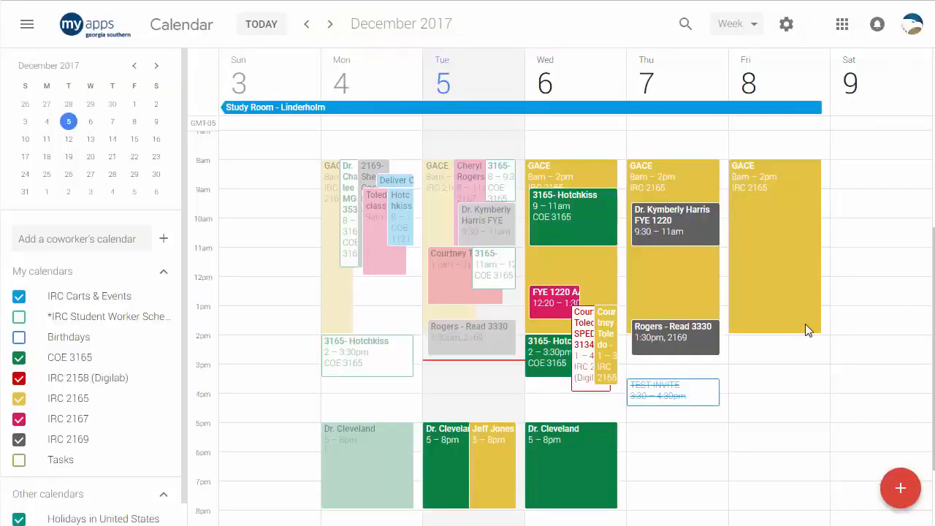
mouse_move(815, 289)
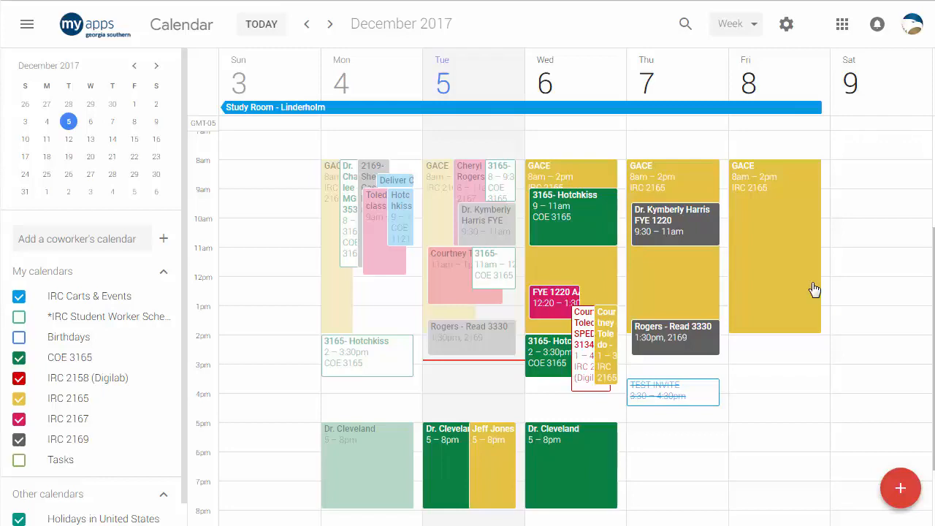